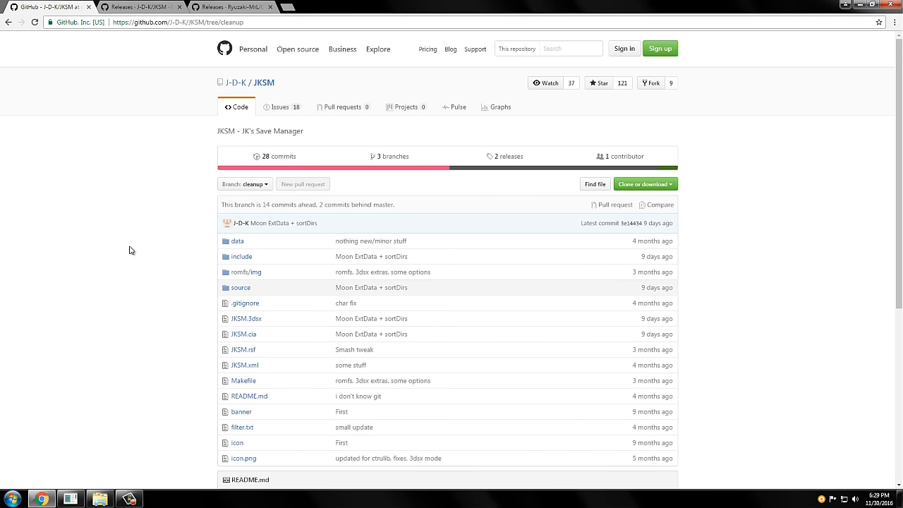
pyautogui.moveTo(161, 230)
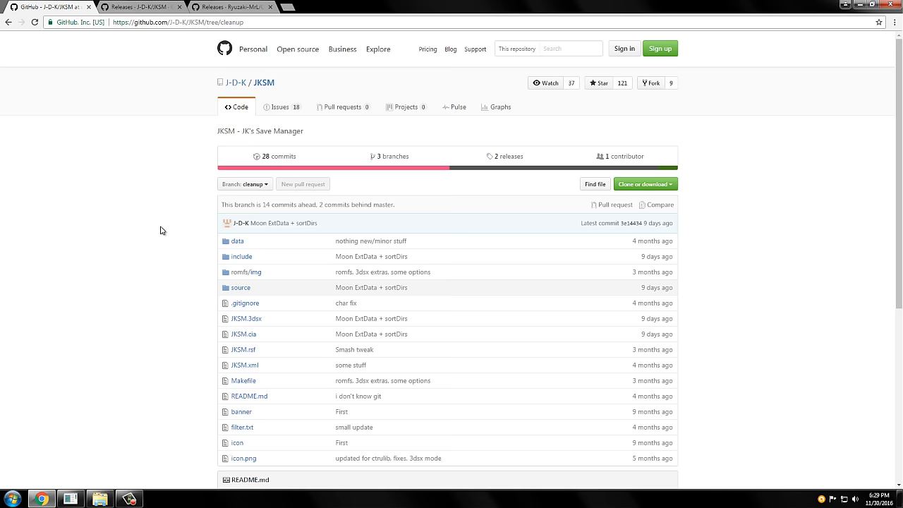
# Download the JKSM-6-30-2016.zip from the repository's Releases page and open it
pyautogui.scroll(-3)
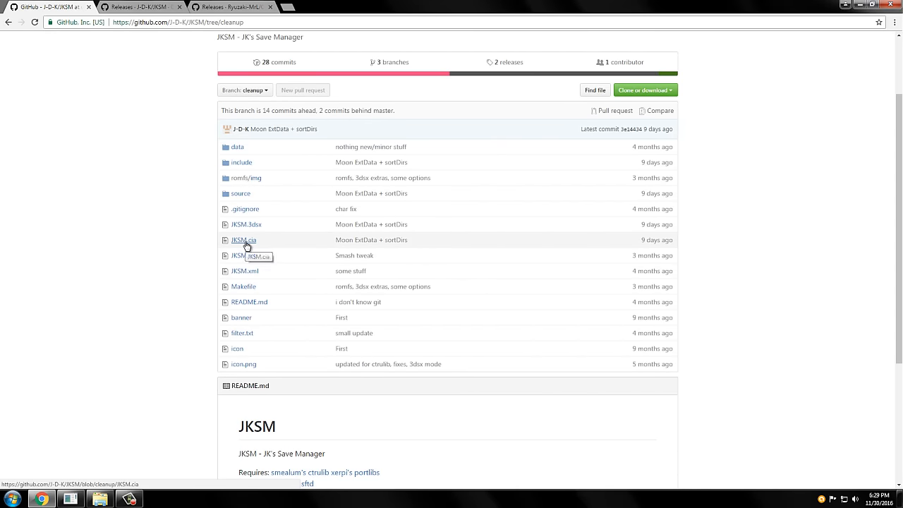
pyautogui.moveTo(256, 243)
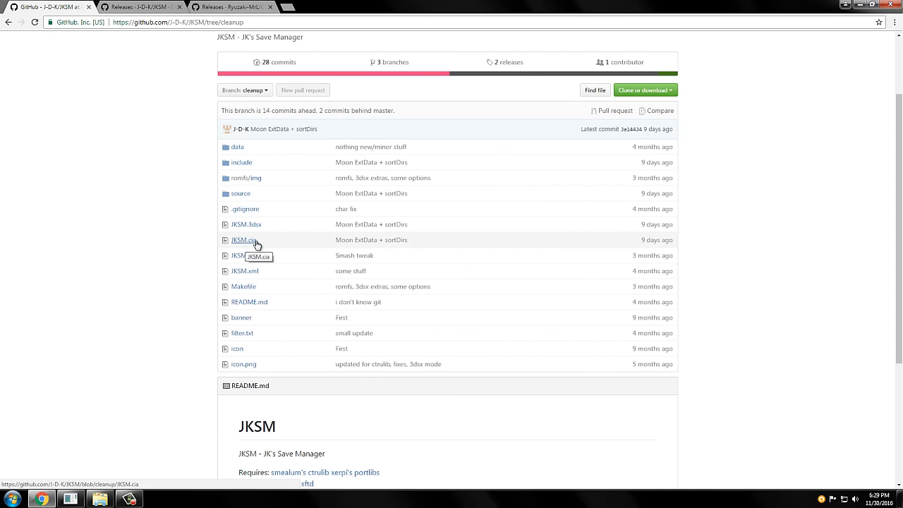
pyautogui.moveTo(248, 245)
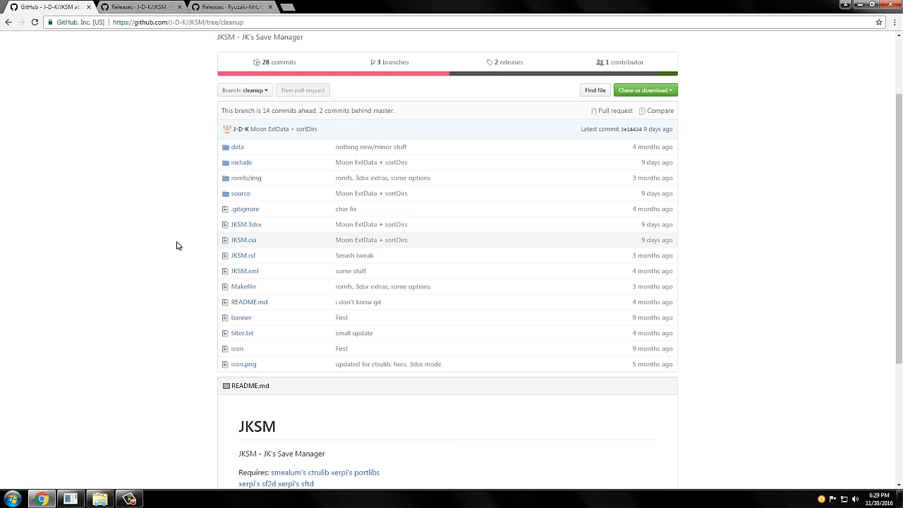
pyautogui.moveTo(245, 224)
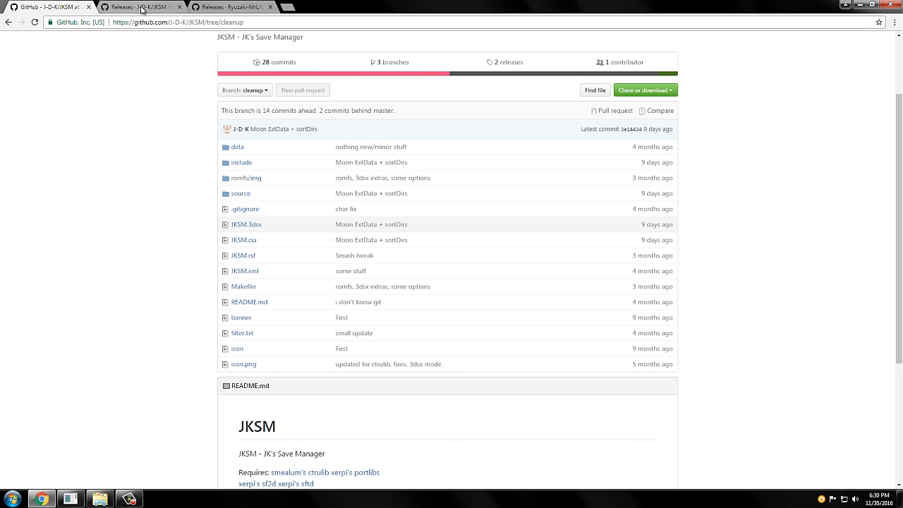
pyautogui.click(138, 5)
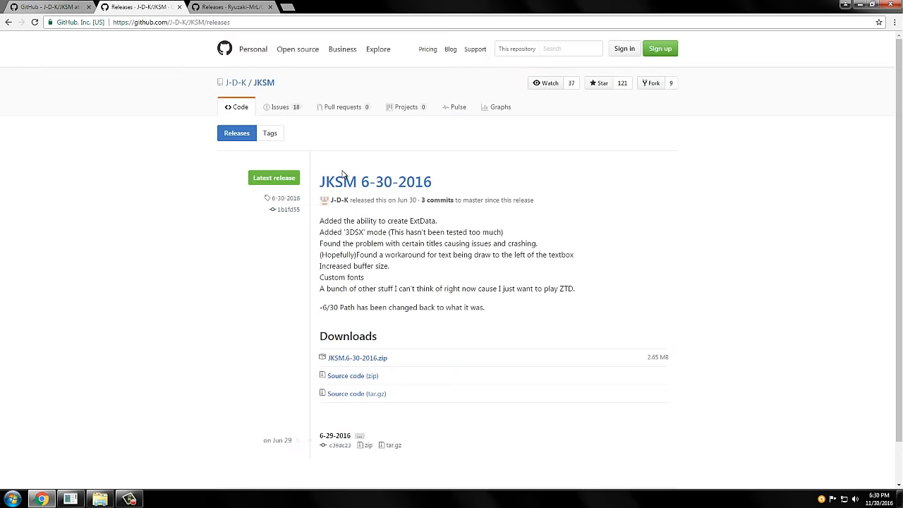
pyautogui.moveTo(381, 184)
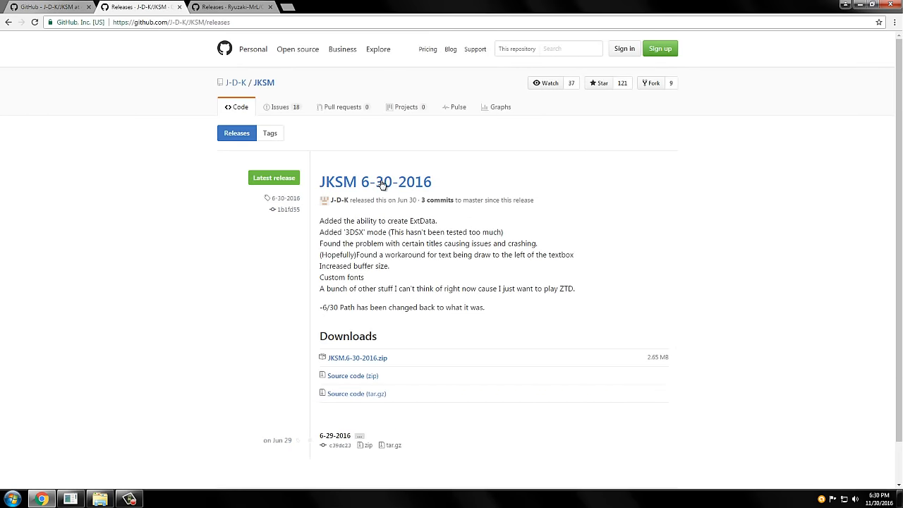
pyautogui.moveTo(355, 358)
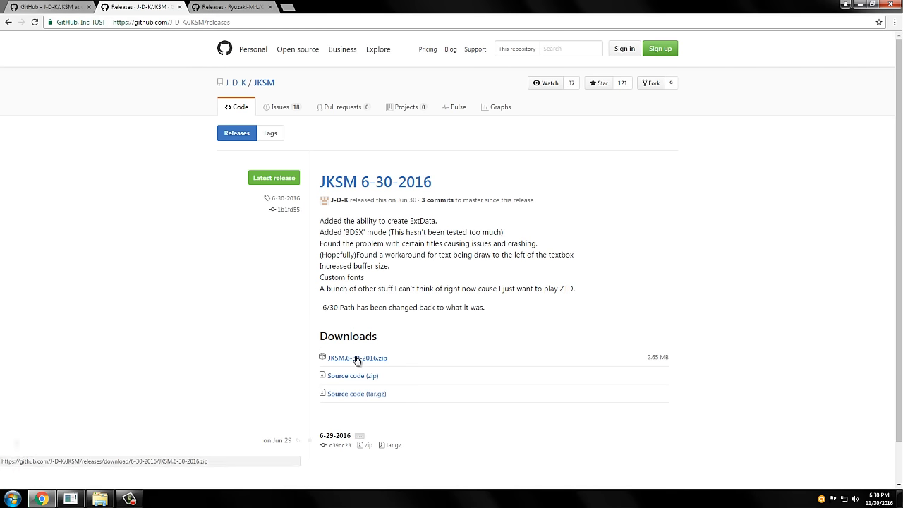
pyautogui.click(356, 359)
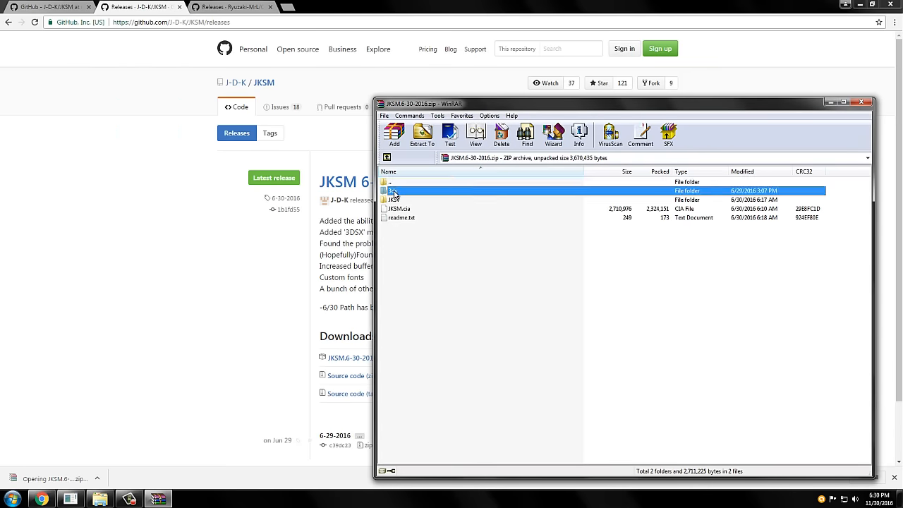
# Browse into the archive's 3ds folder and then its JKSM app folder
pyautogui.doubleClick(393, 190)
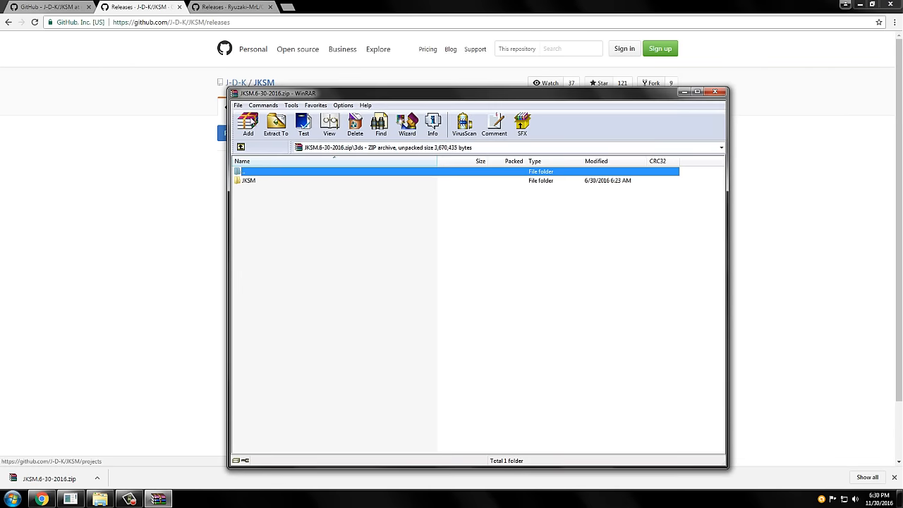
pyautogui.doubleClick(248, 181)
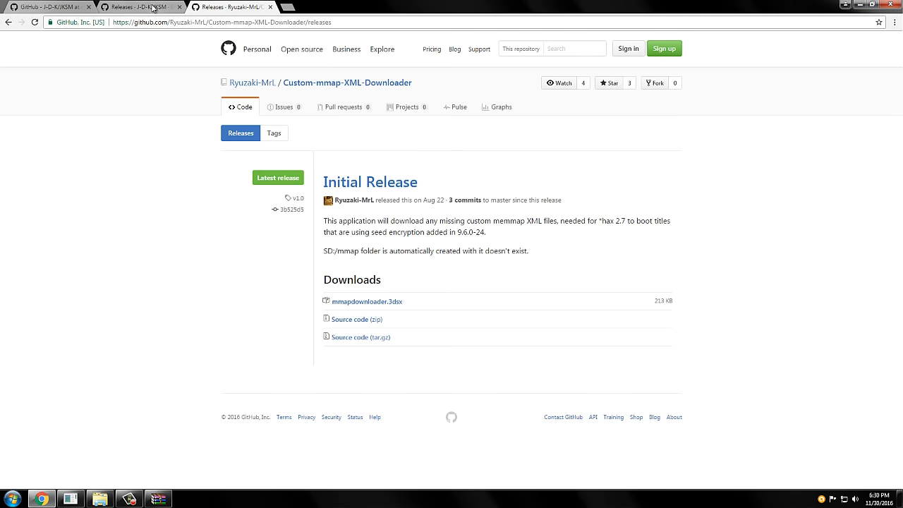
pyautogui.click(141, 5)
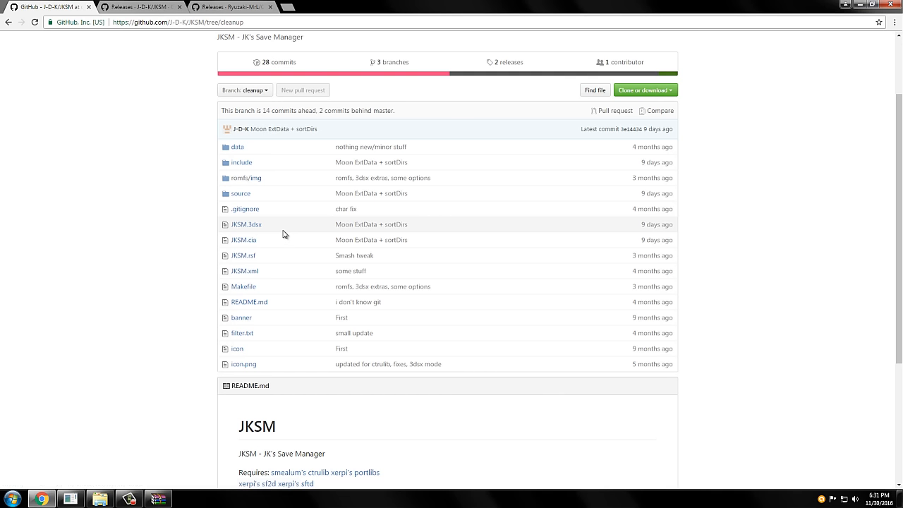
pyautogui.moveTo(190, 223)
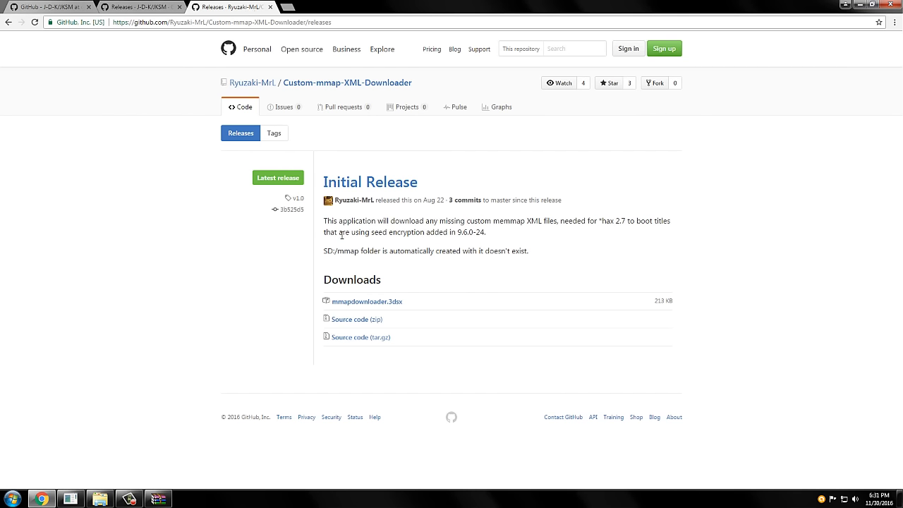
pyautogui.moveTo(426, 232); pyautogui.dragTo(483, 231)
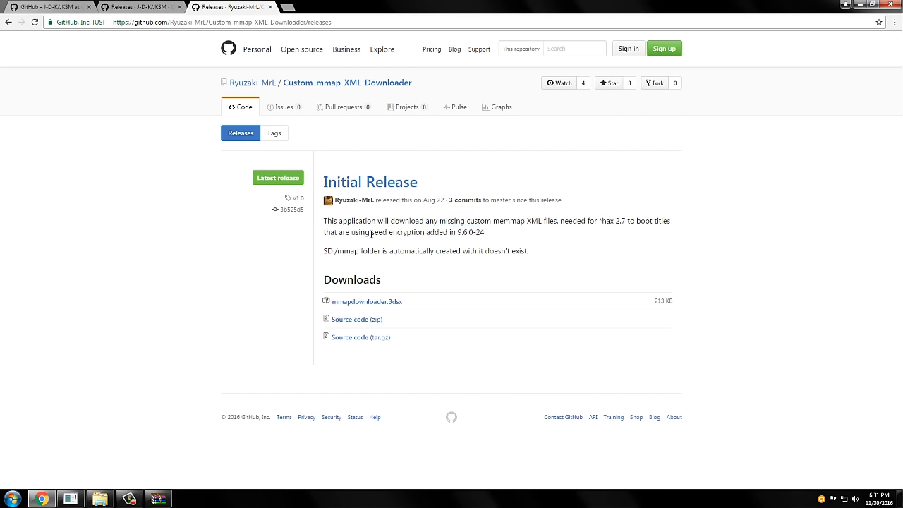
pyautogui.moveTo(372, 232); pyautogui.dragTo(485, 231)
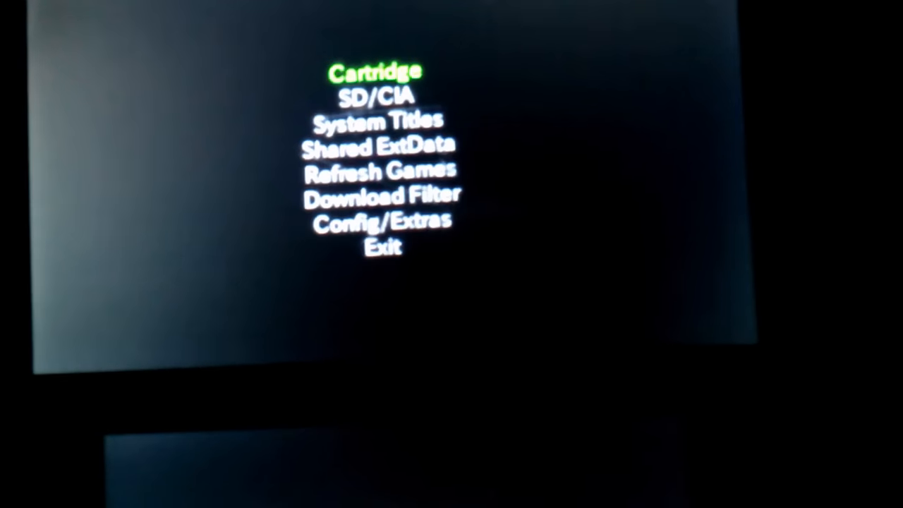
# Choose the game cartridge as the save source in JKSM's main menu
pyautogui.press('down')
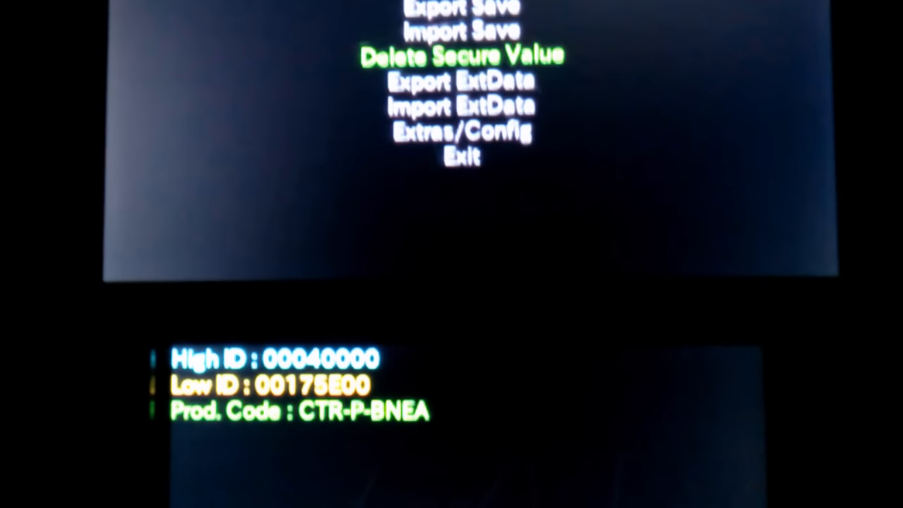
# Move down the CTR-P-BNEA title's options list toward its save and ExtData entries
pyautogui.press('down')
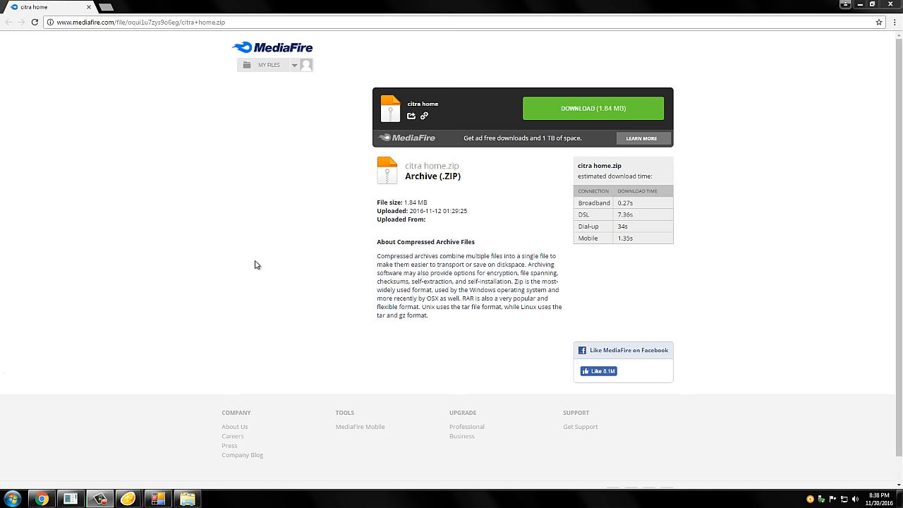
pyautogui.moveTo(585, 132)
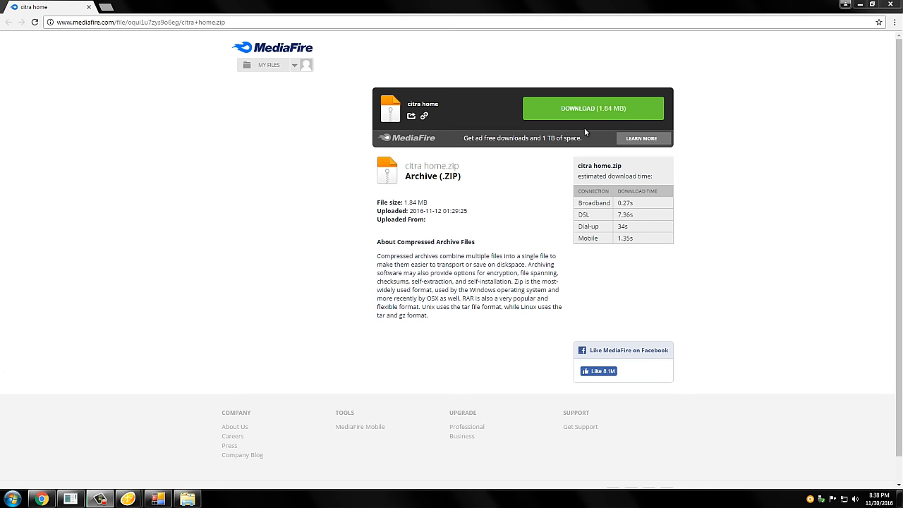
# Start downloading the citra home.zip archive from MediaFire
pyautogui.click(592, 108)
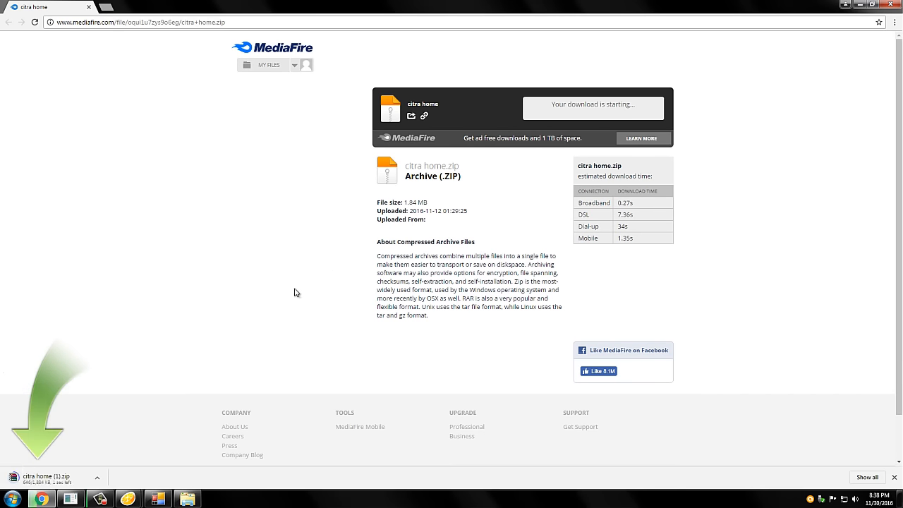
pyautogui.moveTo(234, 426)
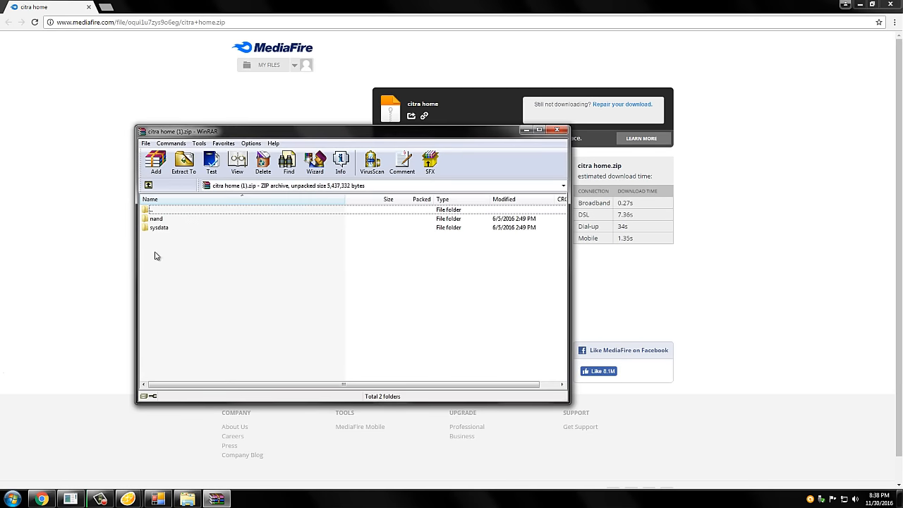
# Place the archive's nand and sysdata folders into Citra's user folder and show the game list
pyautogui.click(155, 217)
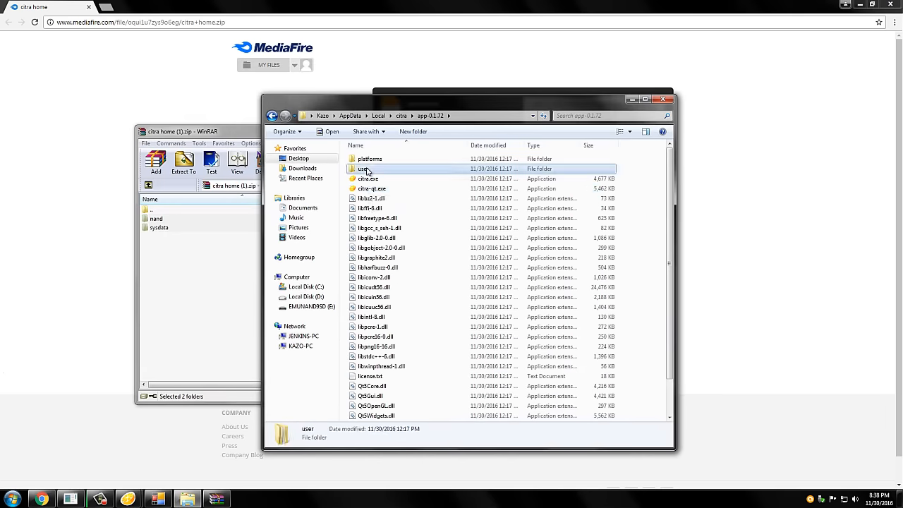
pyautogui.doubleClick(364, 169)
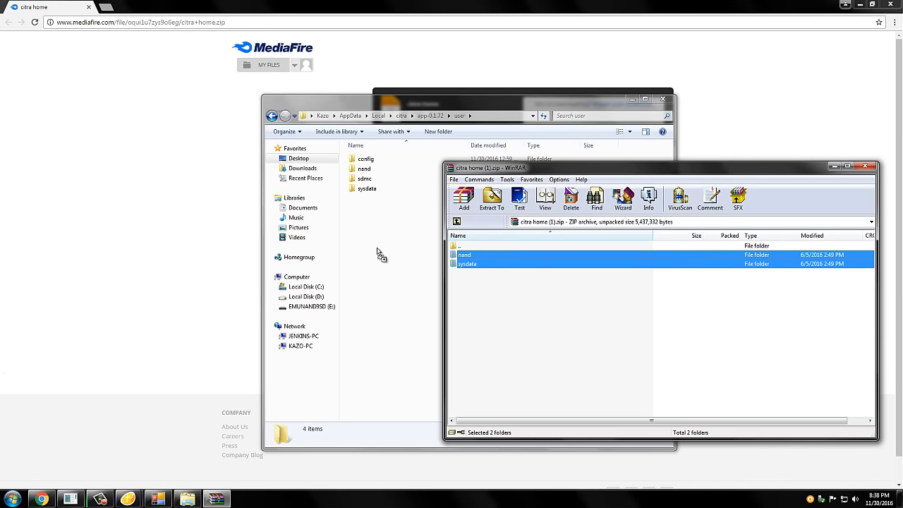
pyautogui.moveTo(368, 242)
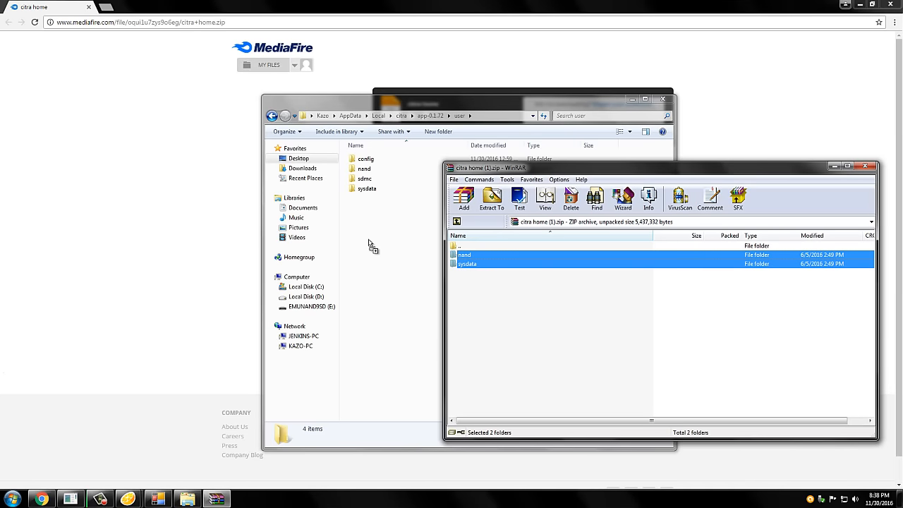
pyautogui.click(486, 299)
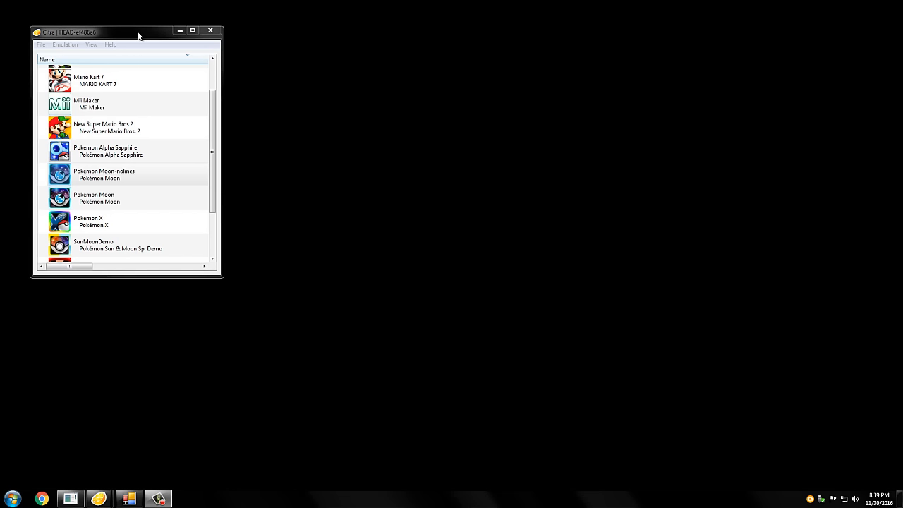
# Boot a Pokémon Moon entry to its title art, then stop emulation from the Emulation menu
pyautogui.click(127, 175)
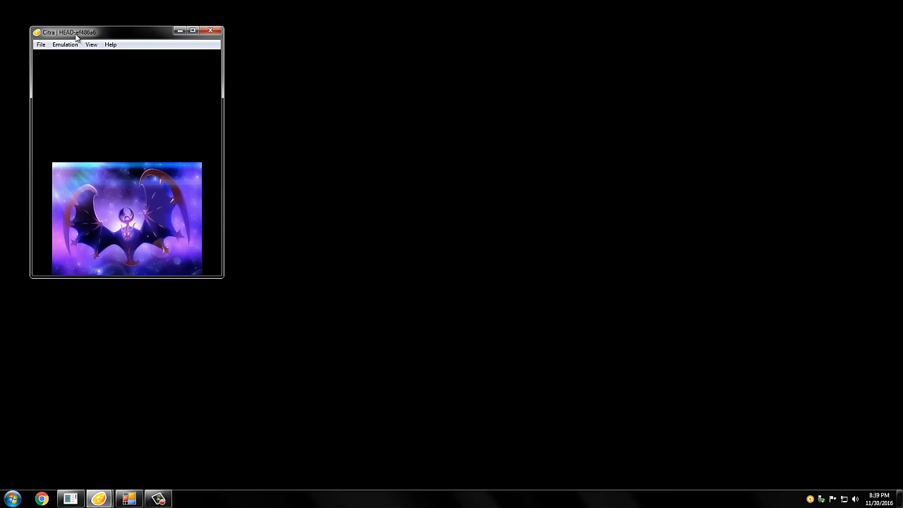
pyautogui.click(65, 44)
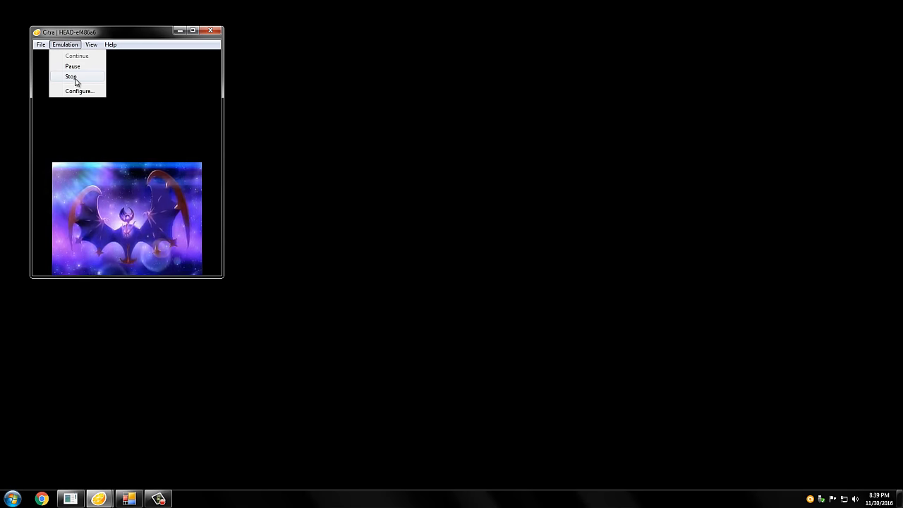
pyautogui.click(71, 76)
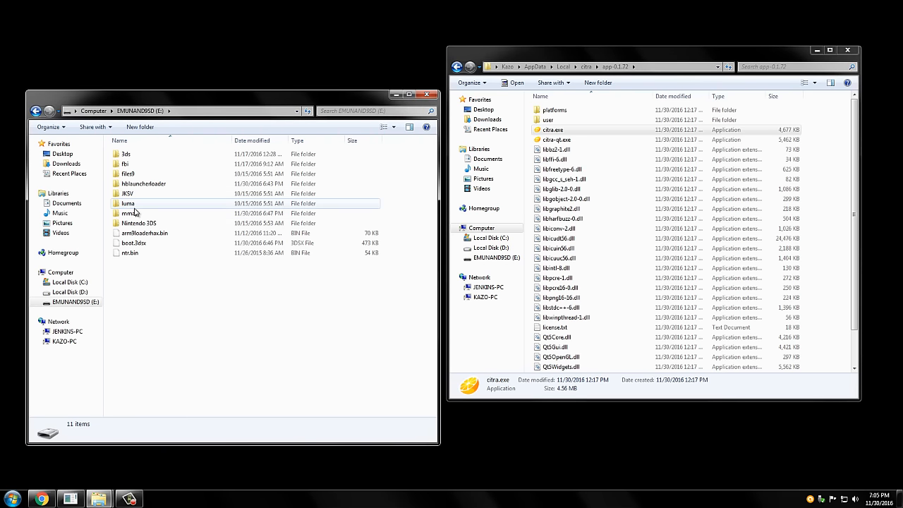
# Browse the SD card to JKSV\Saves\Pokemon Moon\Kazo to reach the backup's main file
pyautogui.click(127, 193)
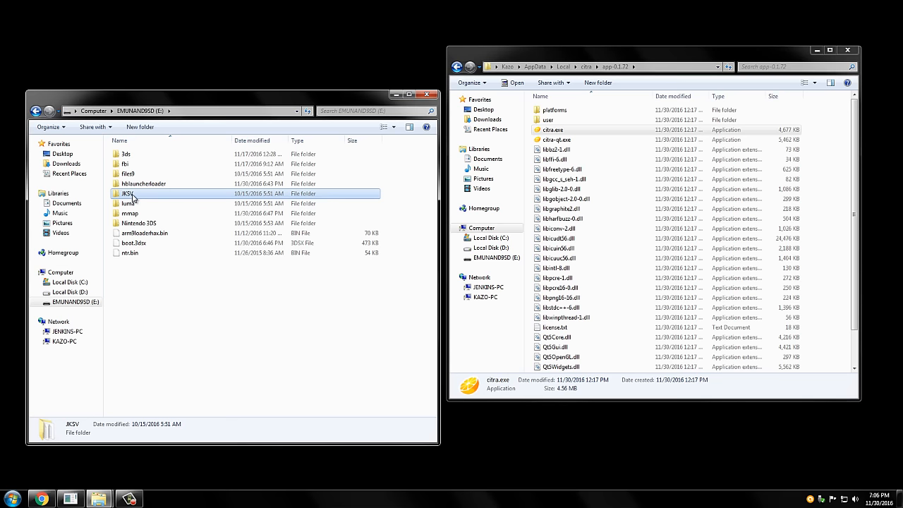
pyautogui.doubleClick(126, 193)
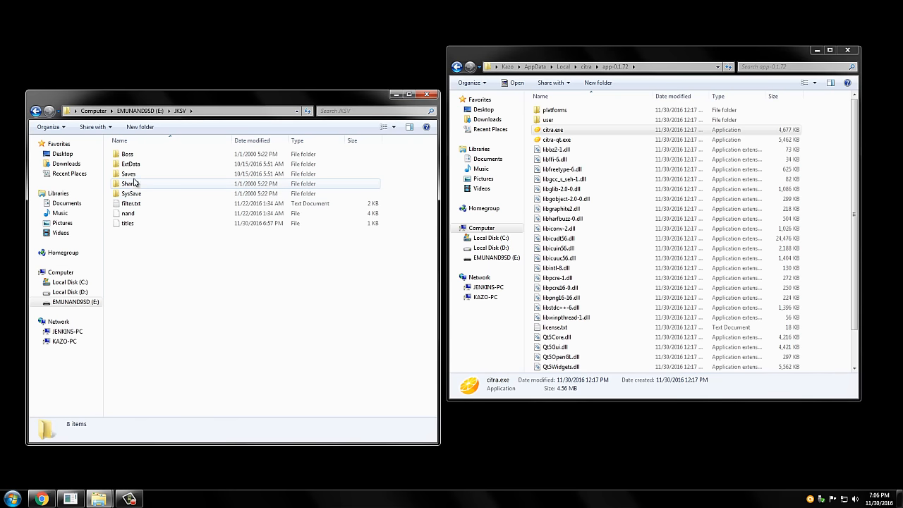
pyautogui.doubleClick(128, 174)
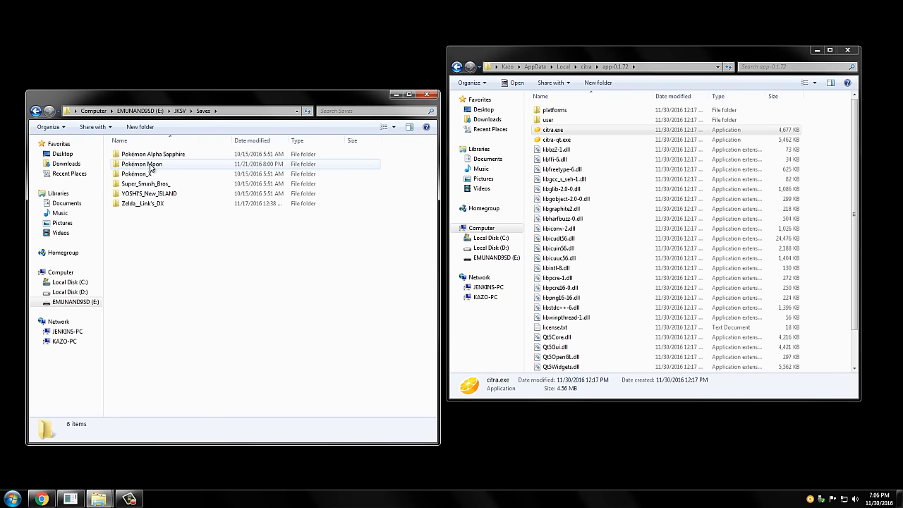
pyautogui.moveTo(152, 173)
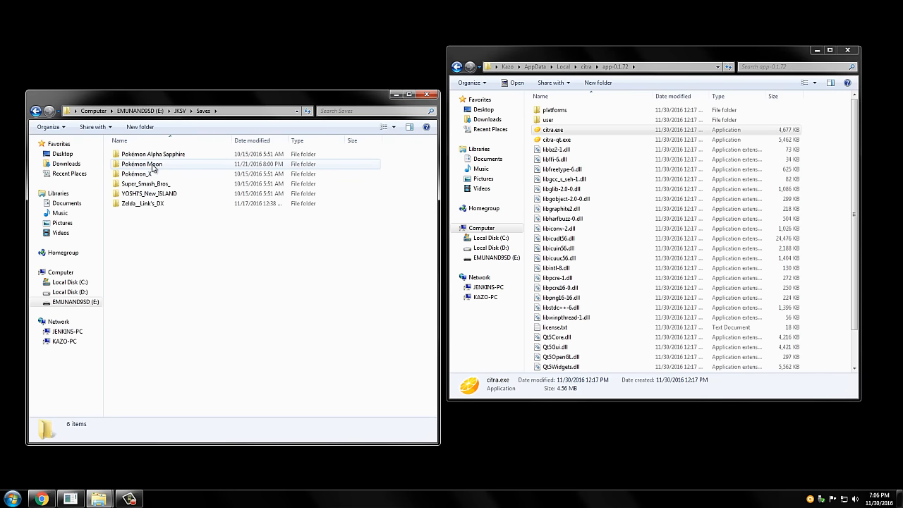
pyautogui.doubleClick(141, 163)
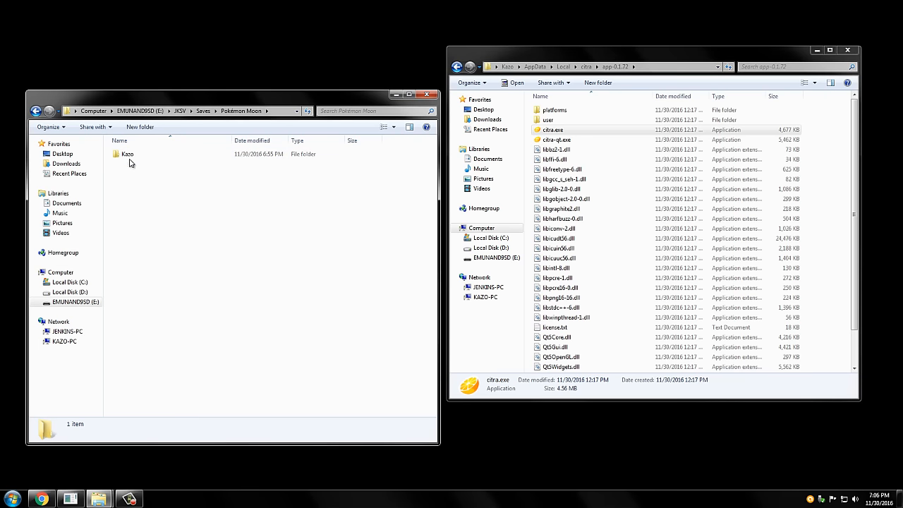
pyautogui.click(127, 154)
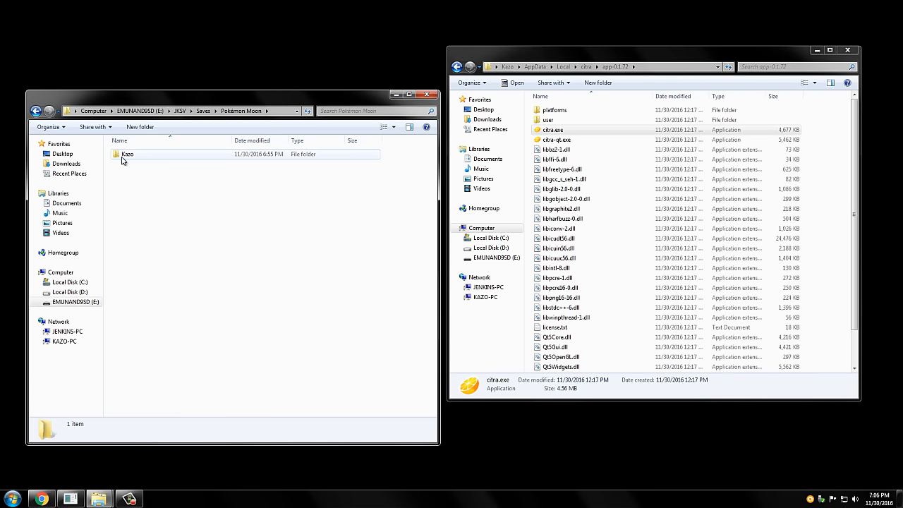
pyautogui.doubleClick(127, 154)
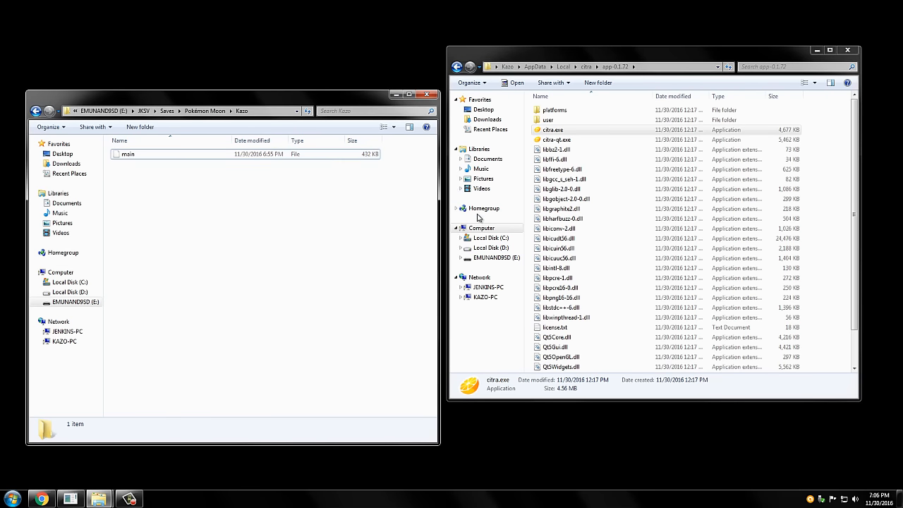
# Browse Citra's user\sdmc\Nintendo 3DS path to title\00040000\00175e00\data\00000001 save folder
pyautogui.click(618, 66)
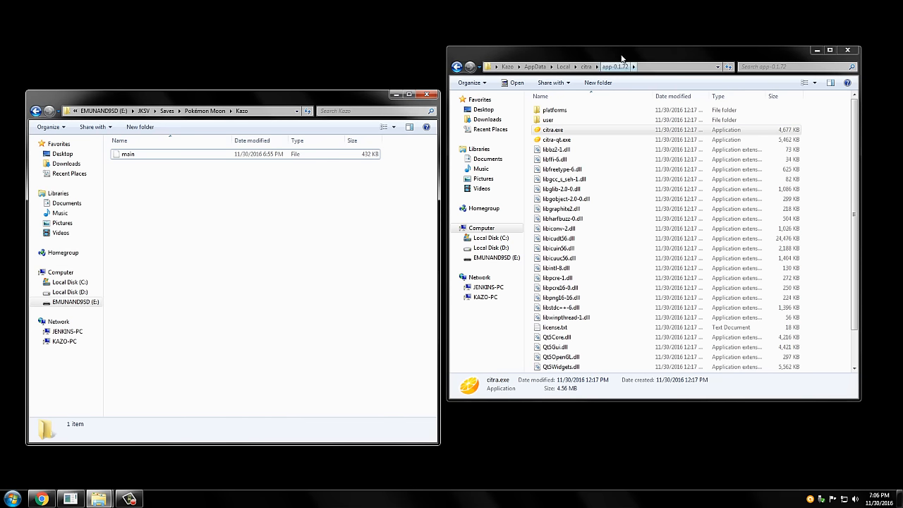
pyautogui.doubleClick(548, 118)
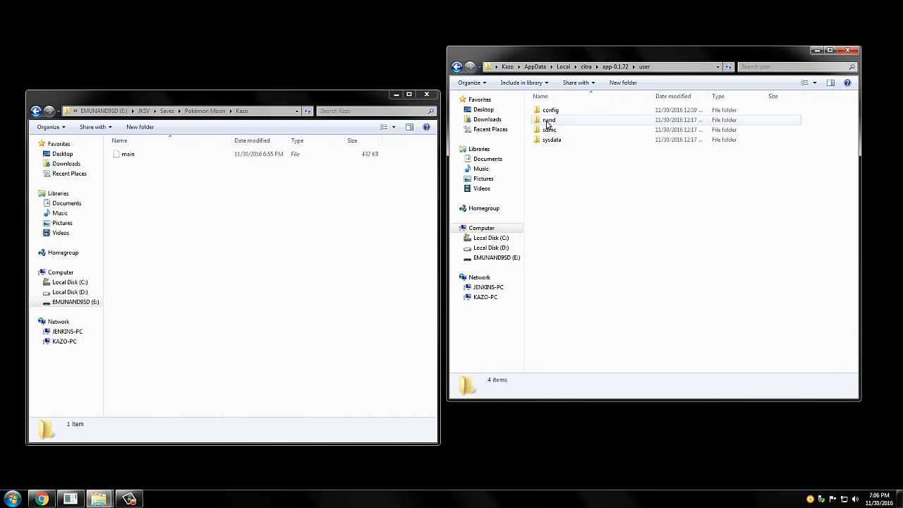
pyautogui.click(550, 130)
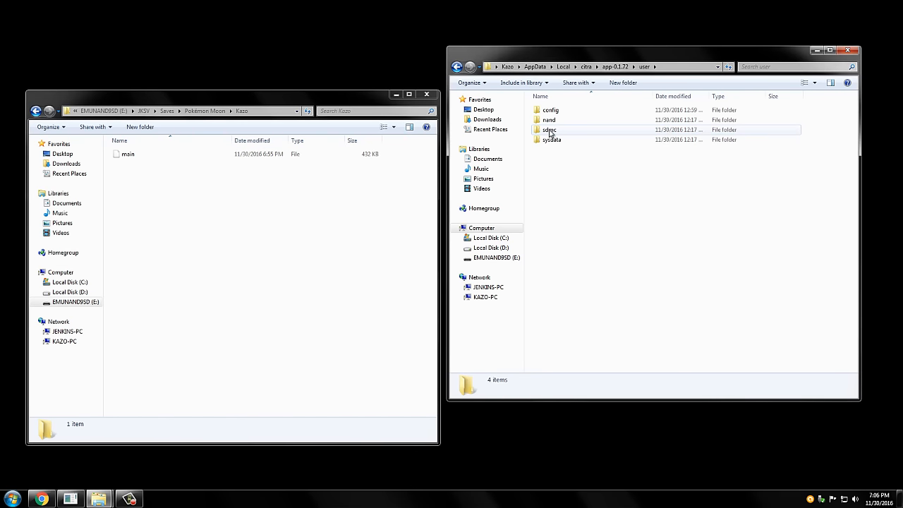
pyautogui.doubleClick(551, 130)
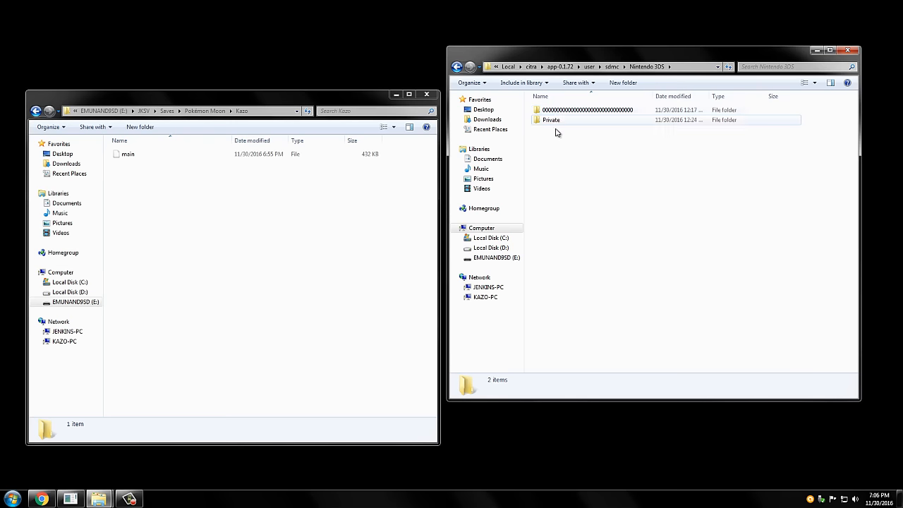
pyautogui.doubleClick(587, 110)
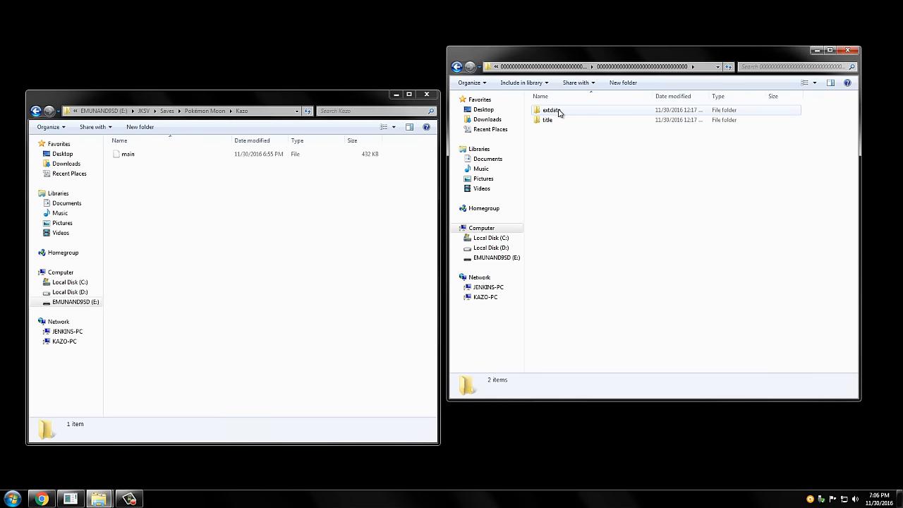
pyautogui.doubleClick(547, 120)
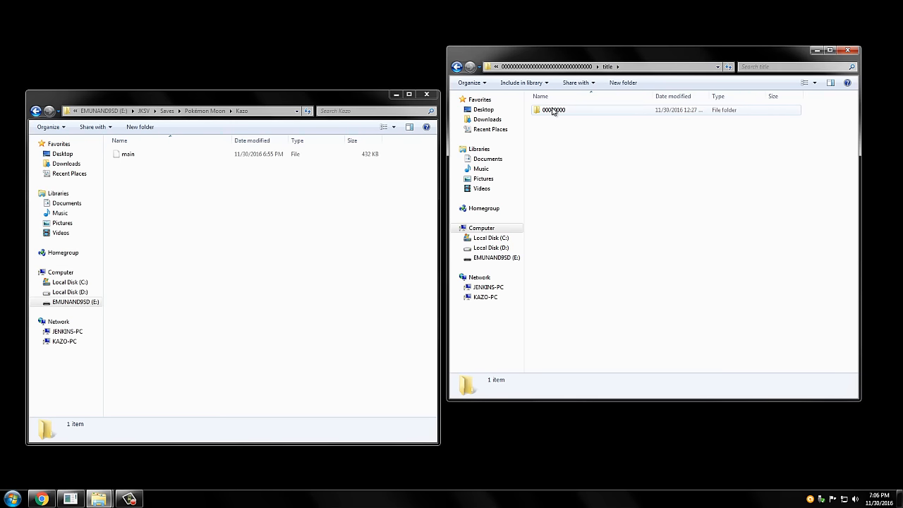
pyautogui.click(553, 110)
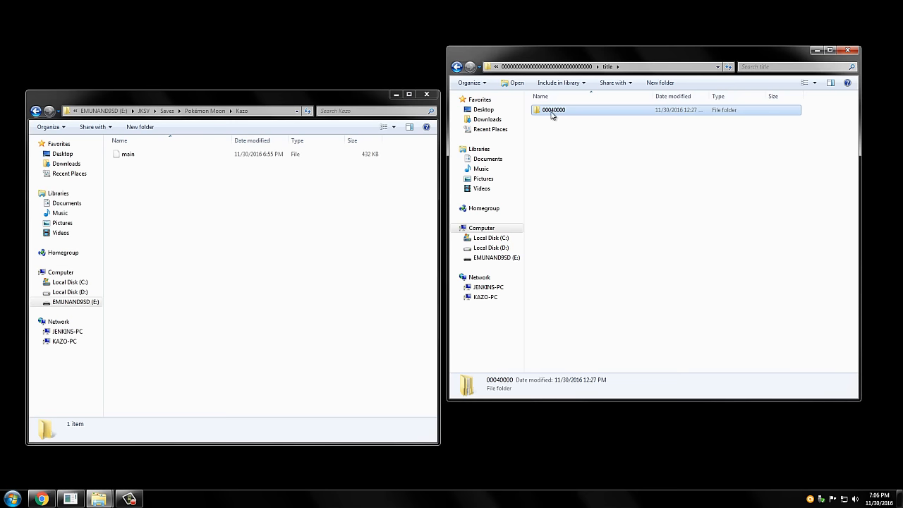
pyautogui.doubleClick(555, 110)
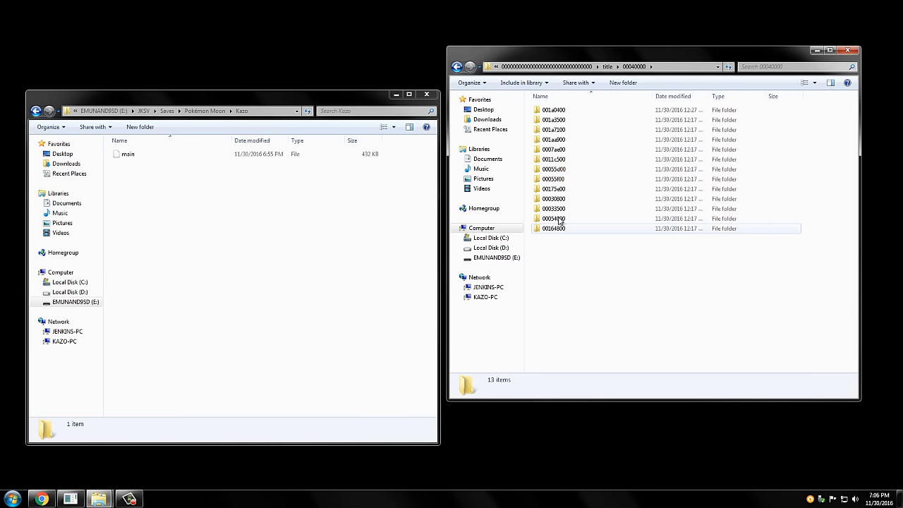
pyautogui.click(553, 189)
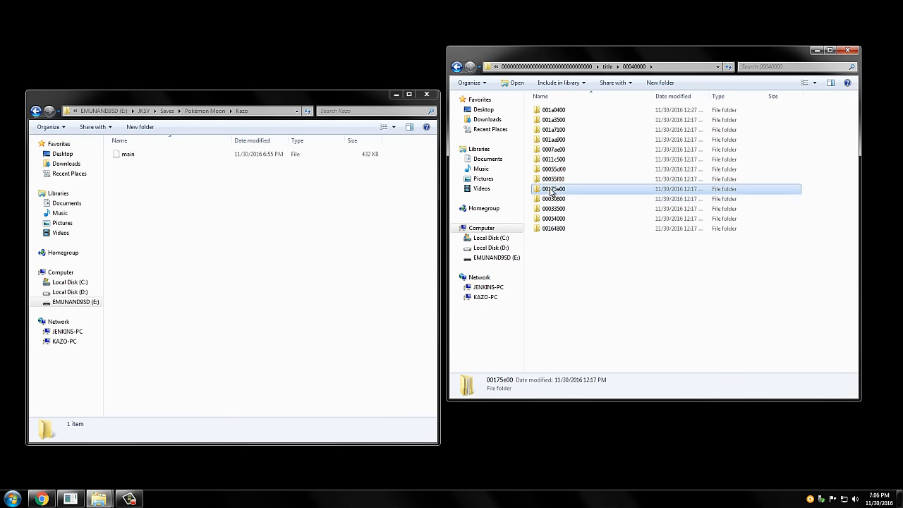
pyautogui.moveTo(553, 189)
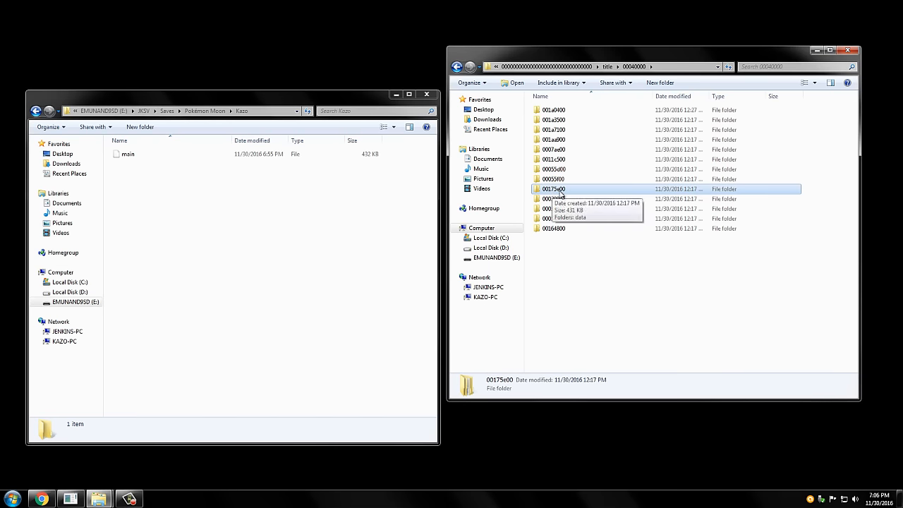
pyautogui.moveTo(561, 243)
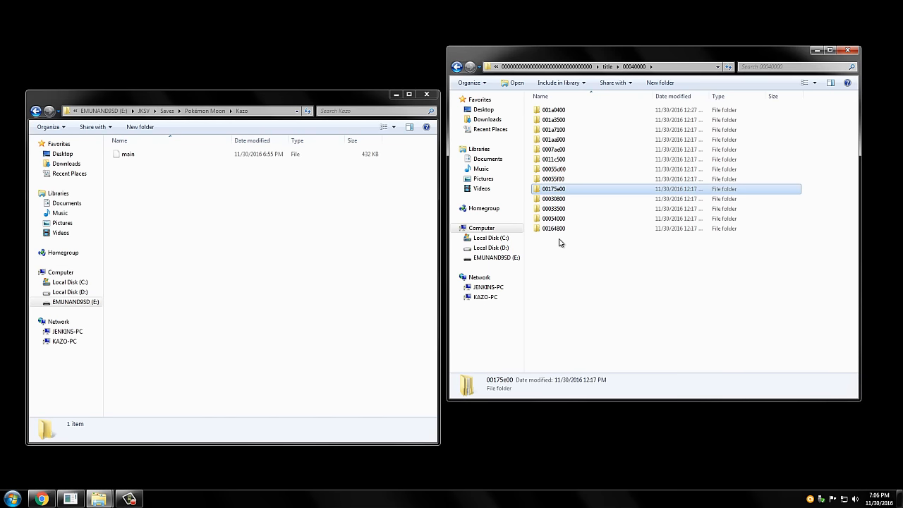
pyautogui.click(553, 228)
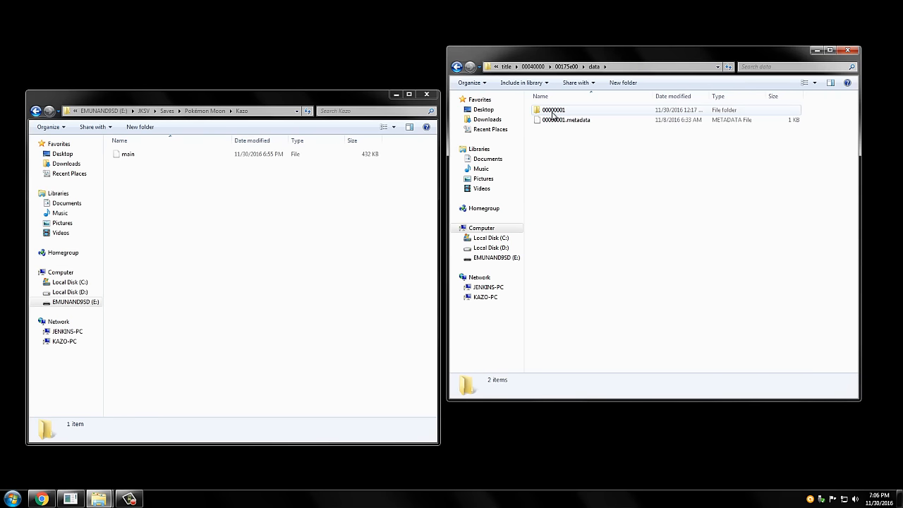
pyautogui.doubleClick(553, 110)
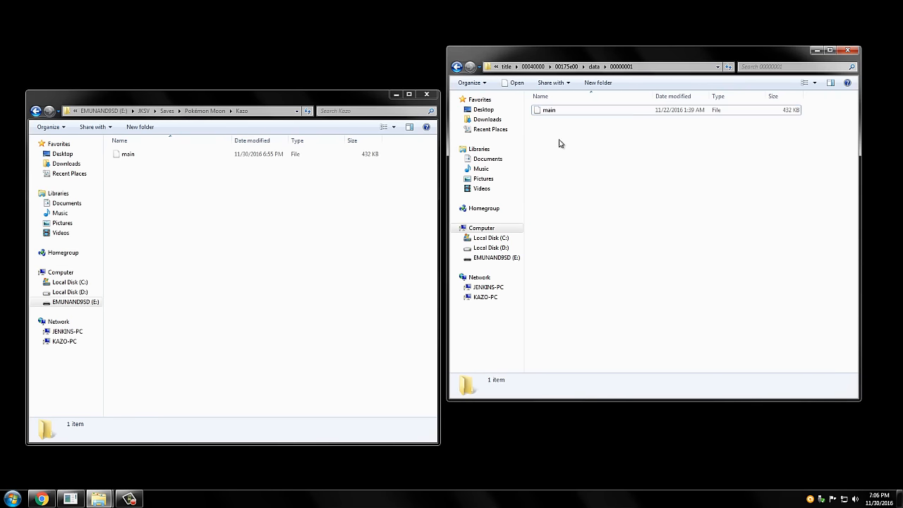
pyautogui.click(127, 154)
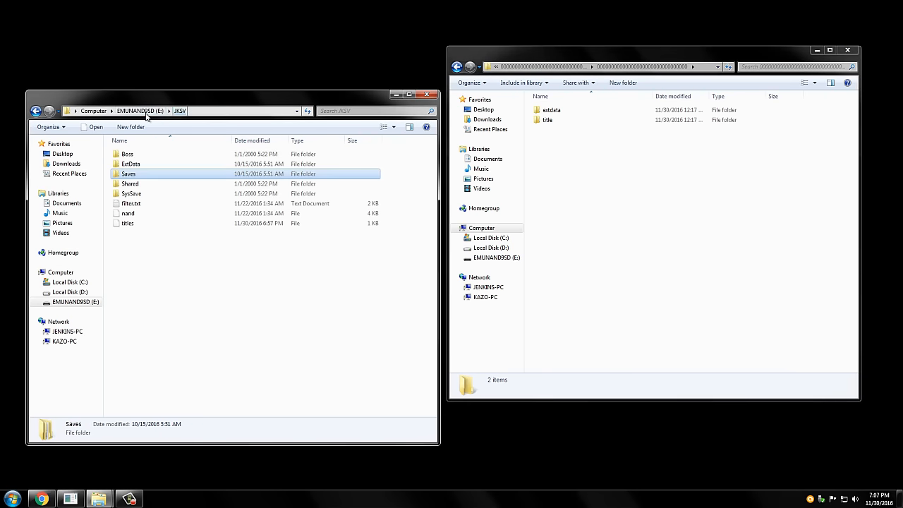
# Reach the dated Pokémon Moon backup inside the SD card's ExtData folder
pyautogui.doubleClick(130, 164)
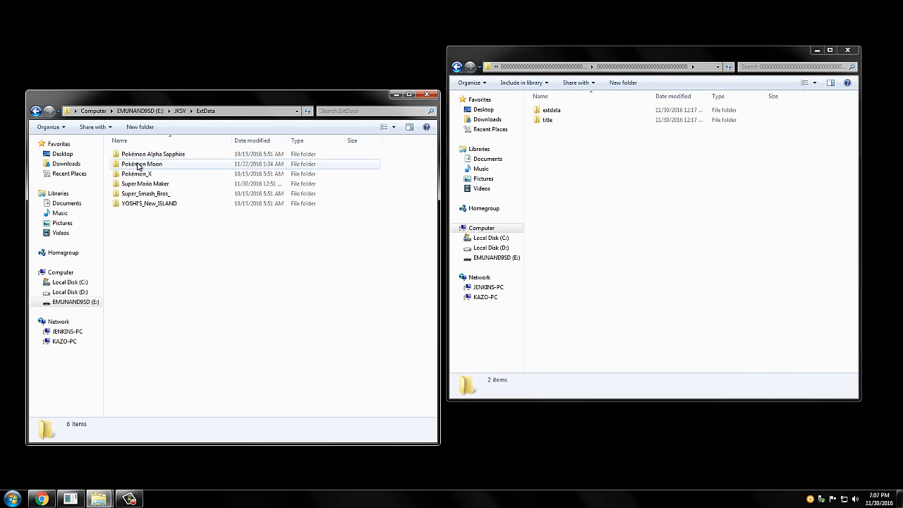
pyautogui.doubleClick(141, 163)
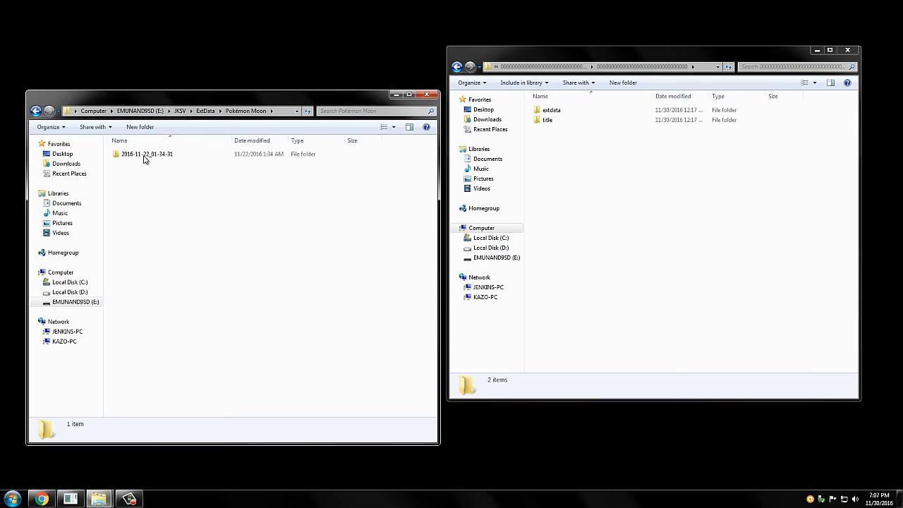
pyautogui.click(146, 154)
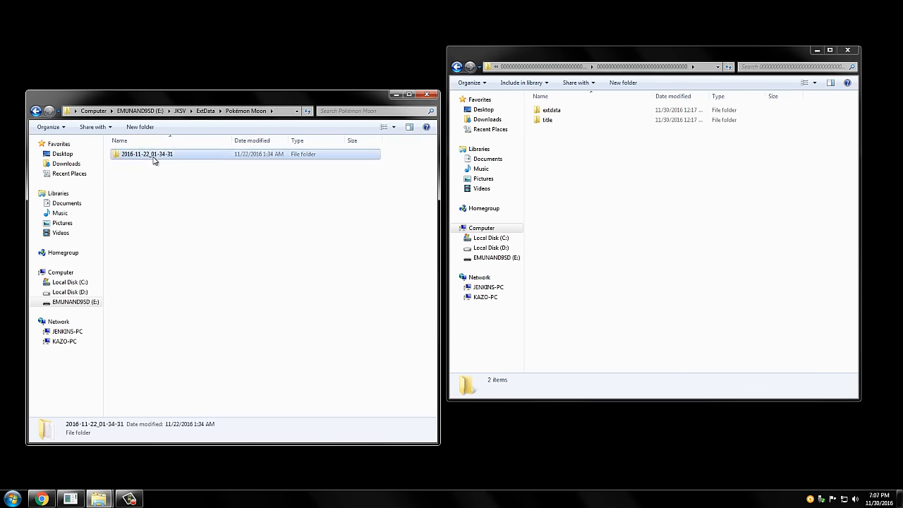
pyautogui.doubleClick(147, 154)
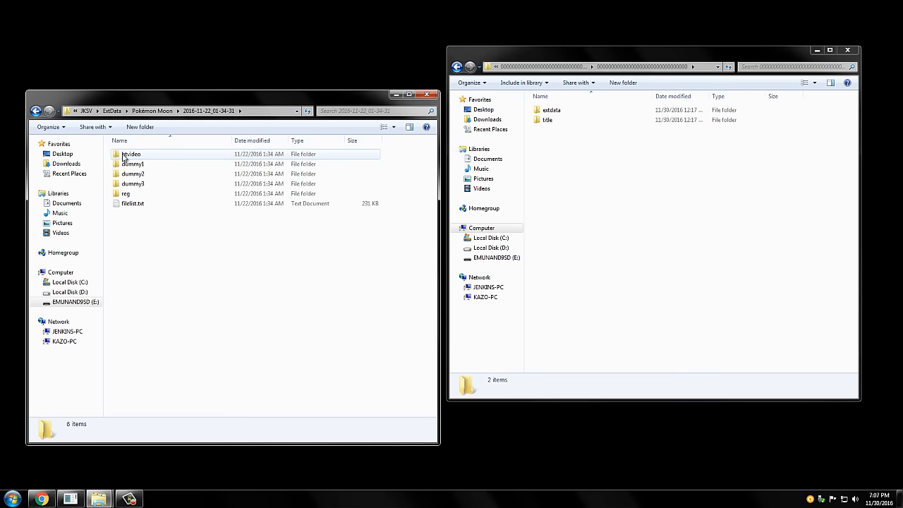
# Paste the backup into Citra's extdata\00000000 game user folder, merging the btvideo folder
pyautogui.doubleClick(130, 154)
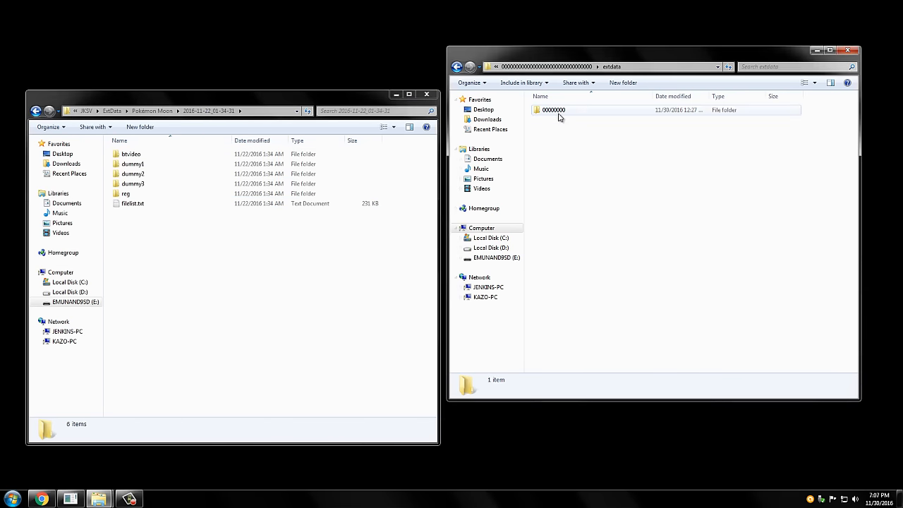
pyautogui.doubleClick(553, 110)
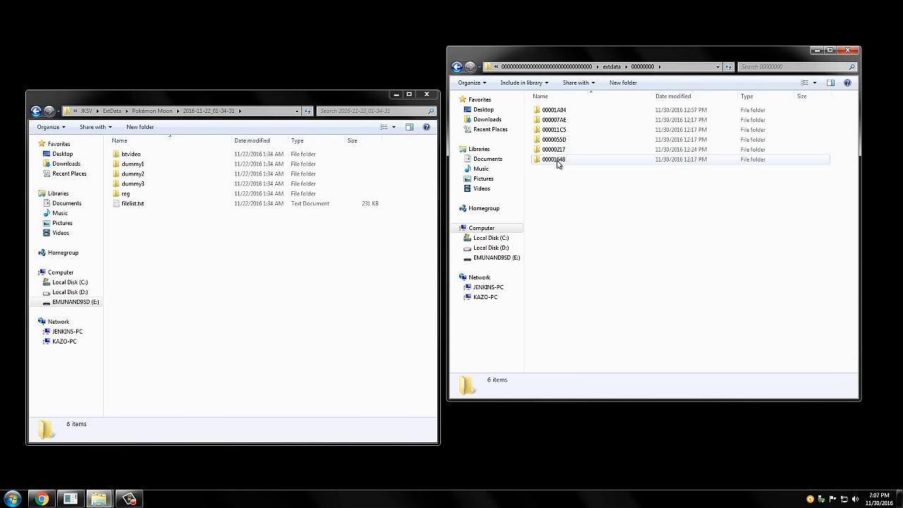
pyautogui.click(553, 158)
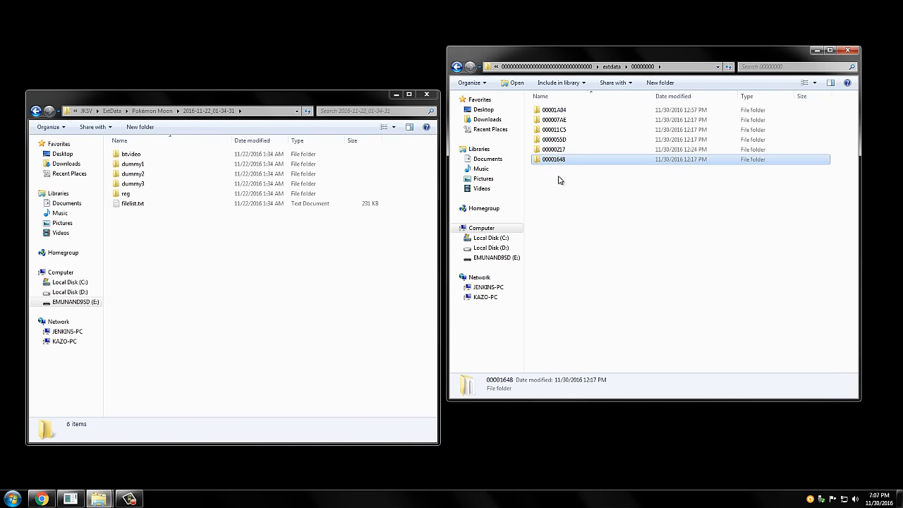
pyautogui.doubleClick(553, 158)
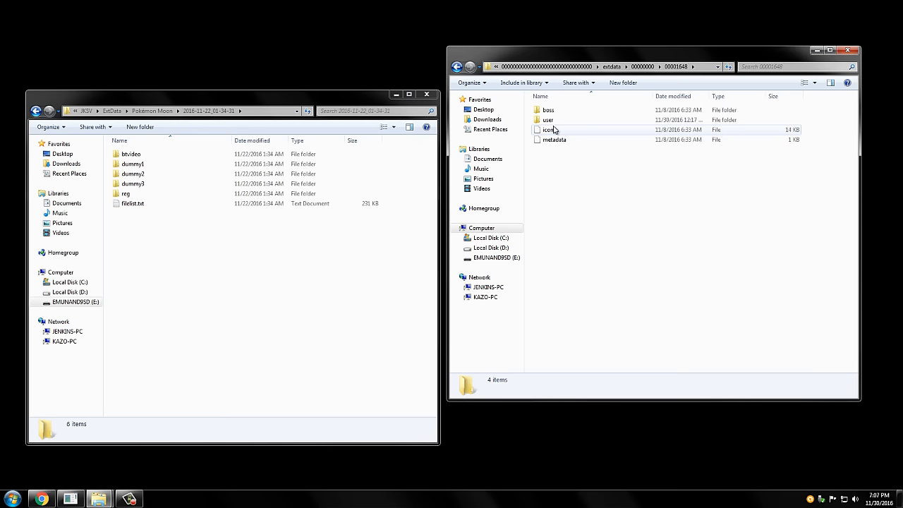
pyautogui.doubleClick(547, 118)
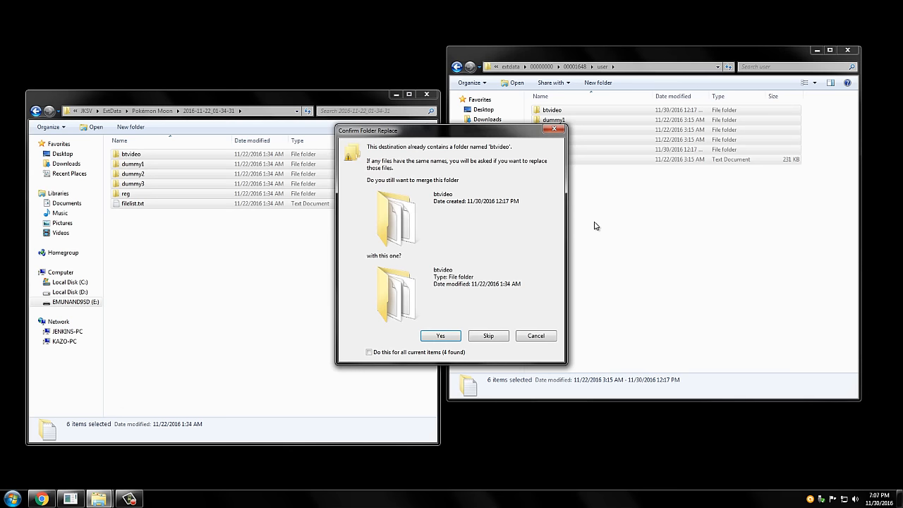
pyautogui.click(440, 336)
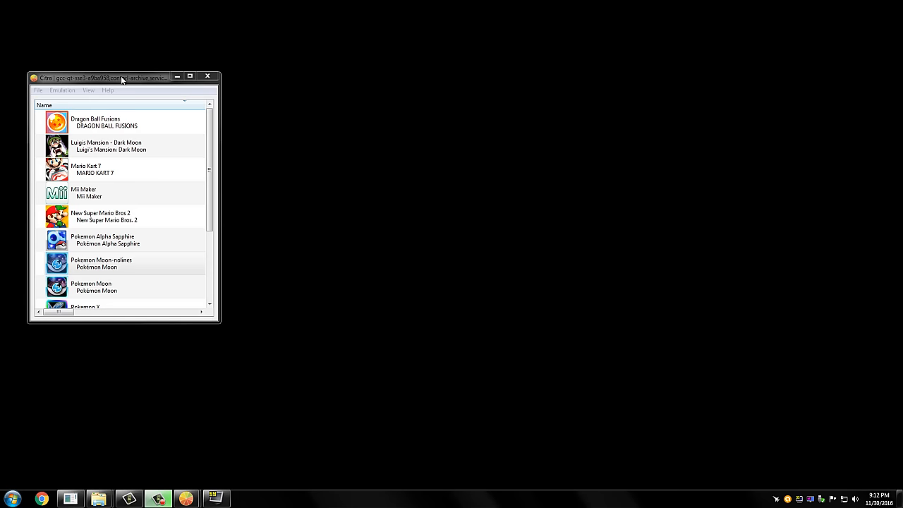
# Launch Pokemon Moon-online in Citra and enter the Vs. Recorder from the touch screen
pyautogui.click(101, 263)
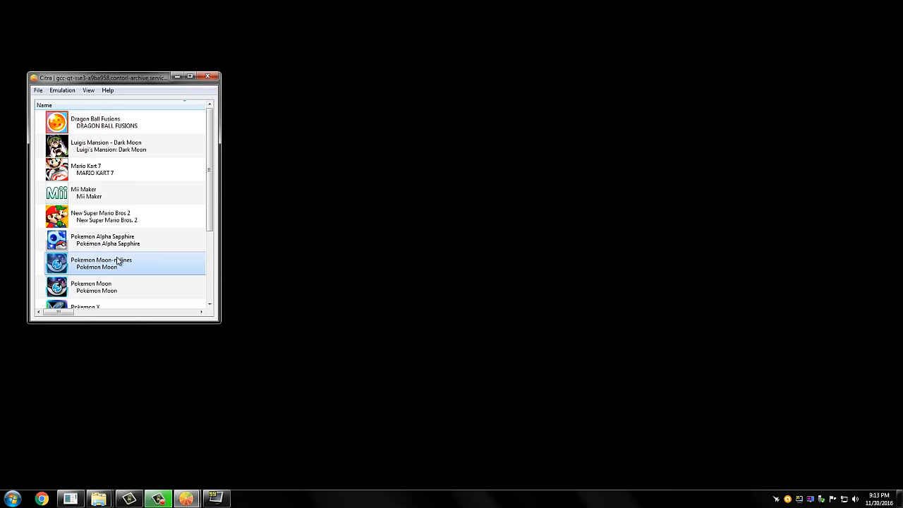
pyautogui.doubleClick(102, 263)
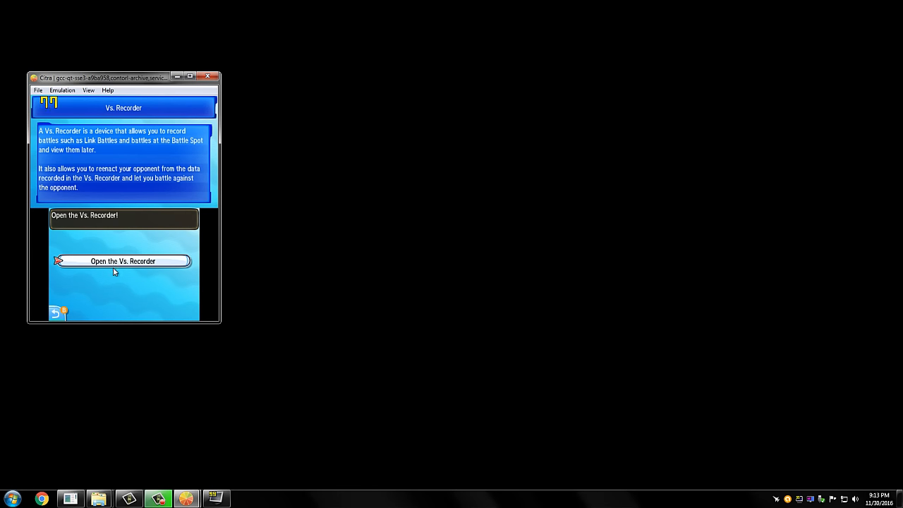
pyautogui.click(121, 261)
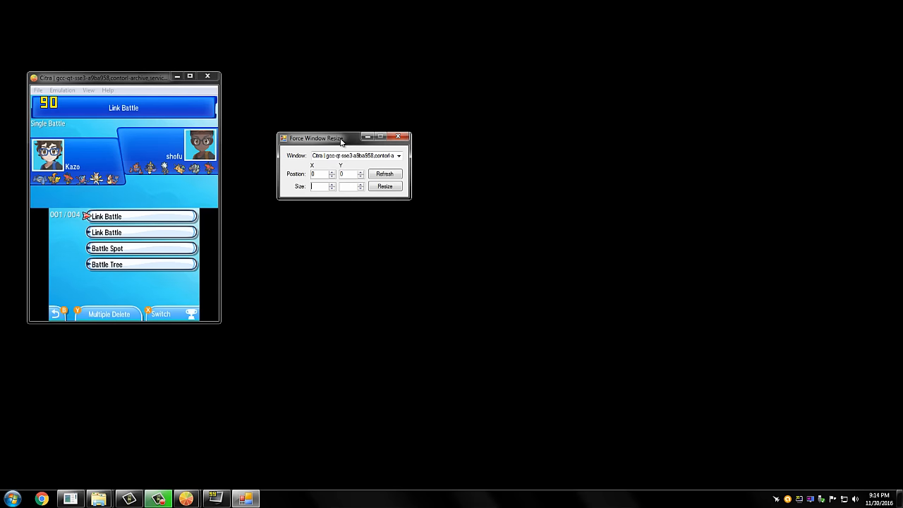
# Resize the Citra window to 1200 wide by 720 high with Force Window Resizer
pyautogui.moveTo(341, 138); pyautogui.dragTo(350, 135)
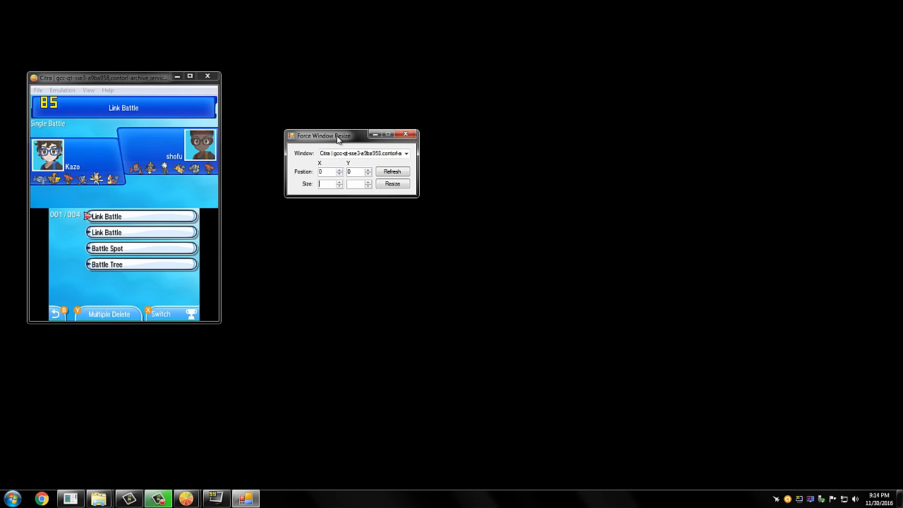
pyautogui.moveTo(324, 136); pyautogui.dragTo(313, 186)
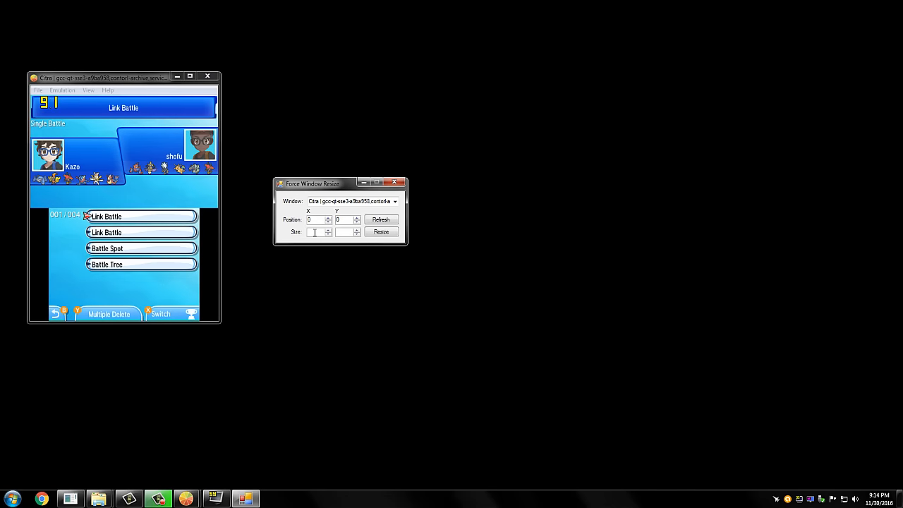
pyautogui.write('1200')
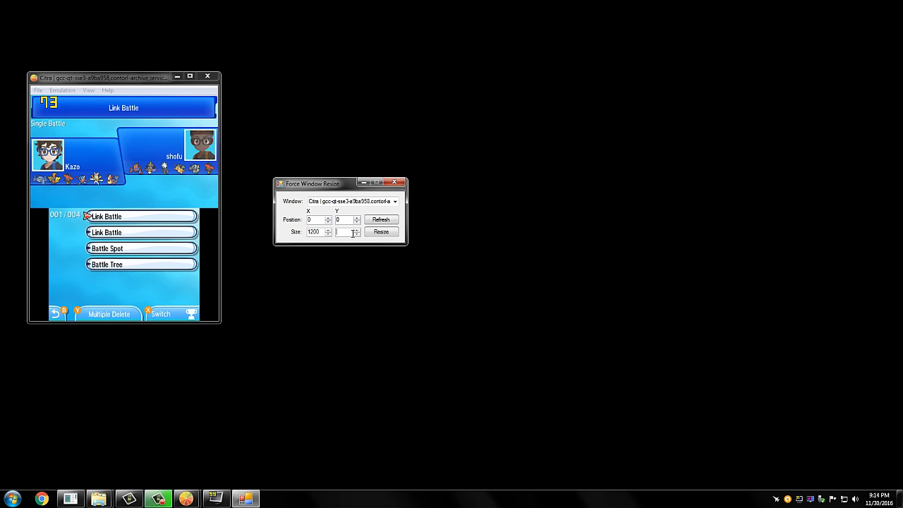
pyautogui.write('72')
pyautogui.click(319, 231)
pyautogui.write('1216')
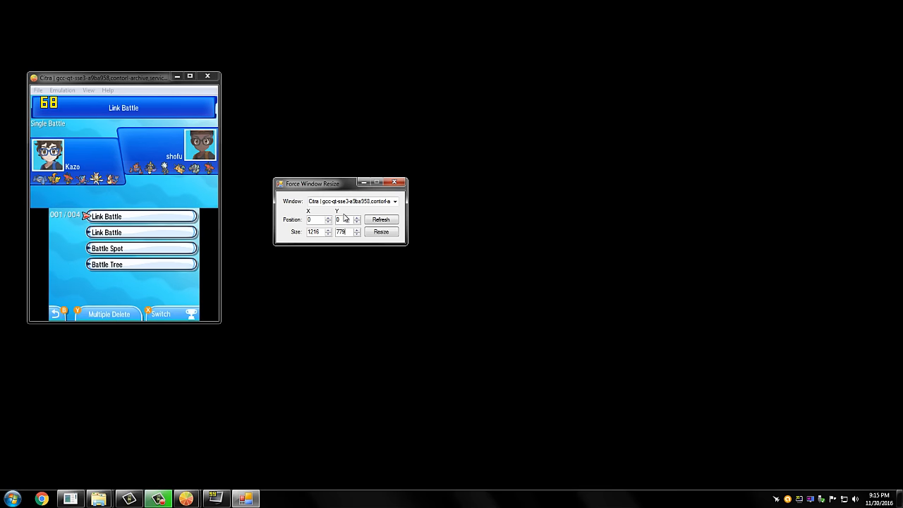
pyautogui.click(381, 231)
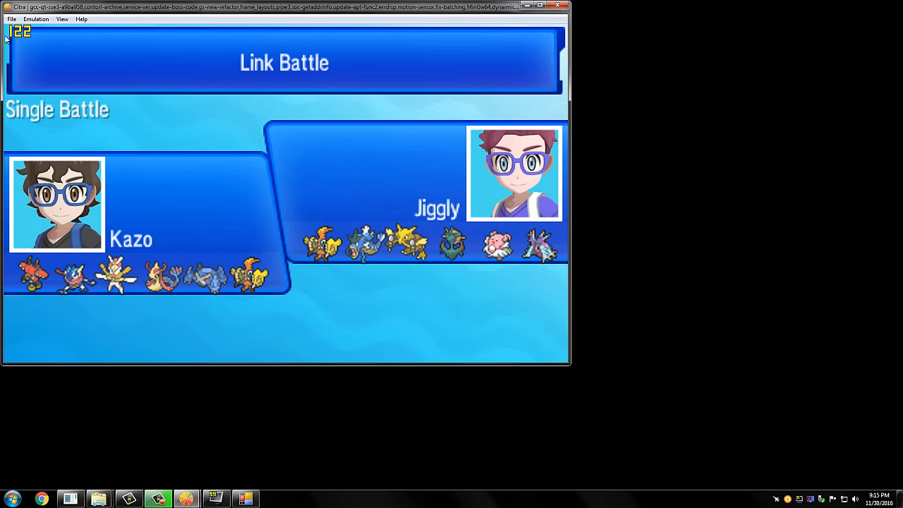
pyautogui.moveTo(28, 43)
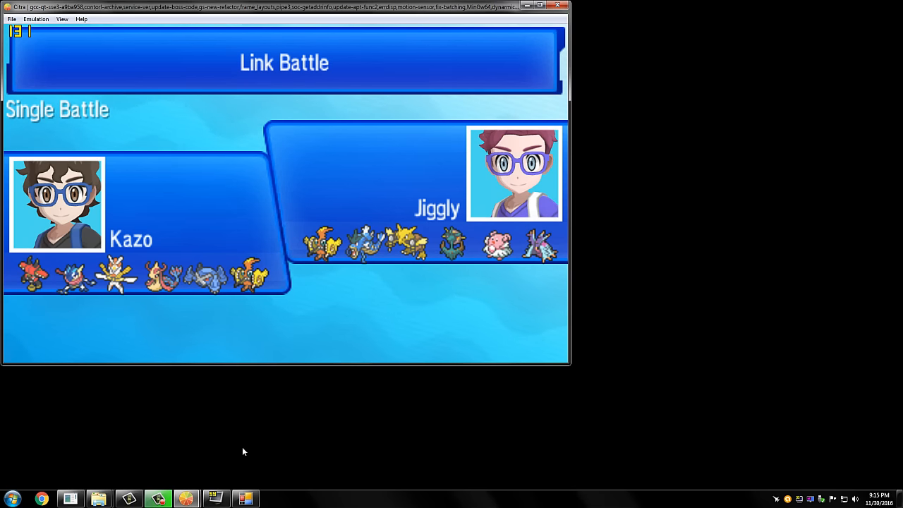
pyautogui.moveTo(477, 460)
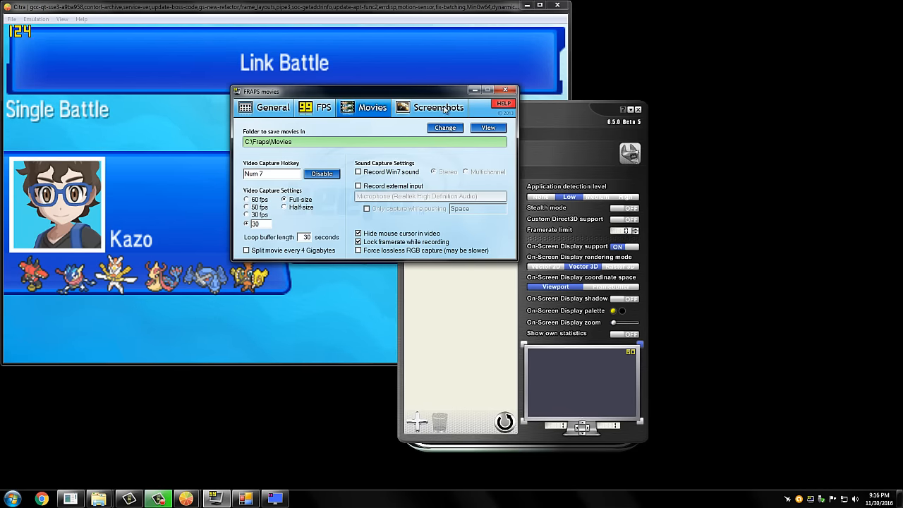
# Arrange the Fraps Movies settings and RivaTuner Statistics Server windows beside the Link Battle screen
pyautogui.moveTo(282, 90); pyautogui.dragTo(336, 172)
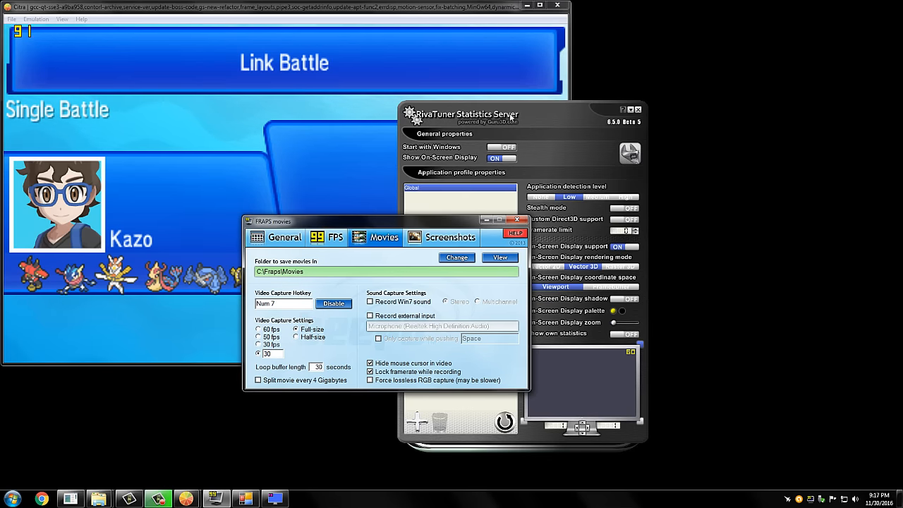
pyautogui.moveTo(466, 115); pyautogui.dragTo(571, 103)
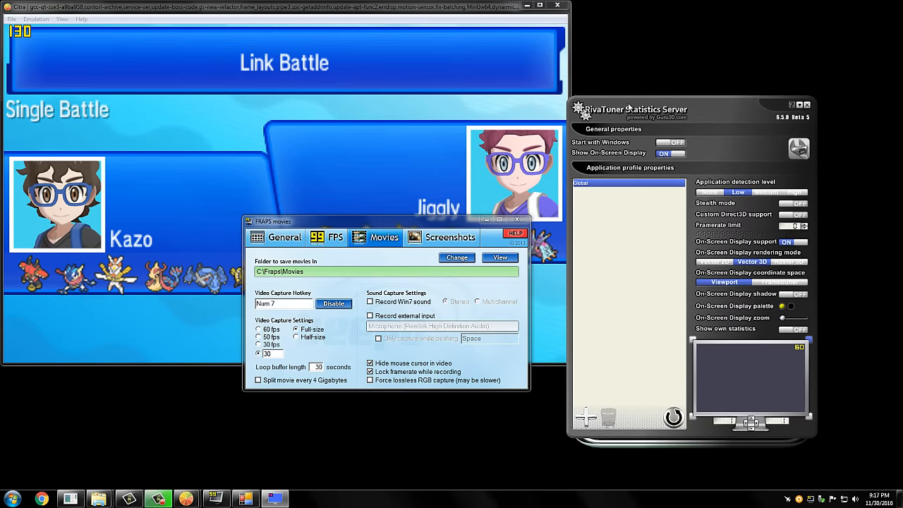
pyautogui.moveTo(628, 110); pyautogui.dragTo(613, 111)
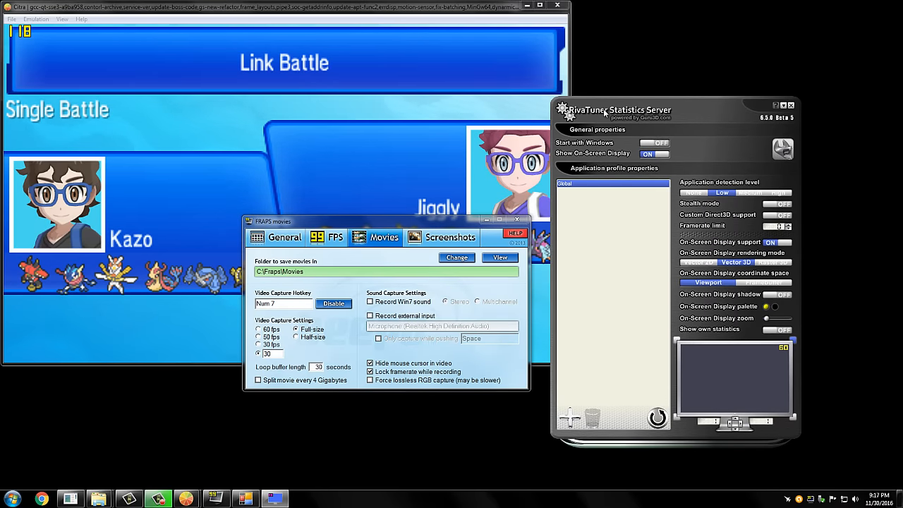